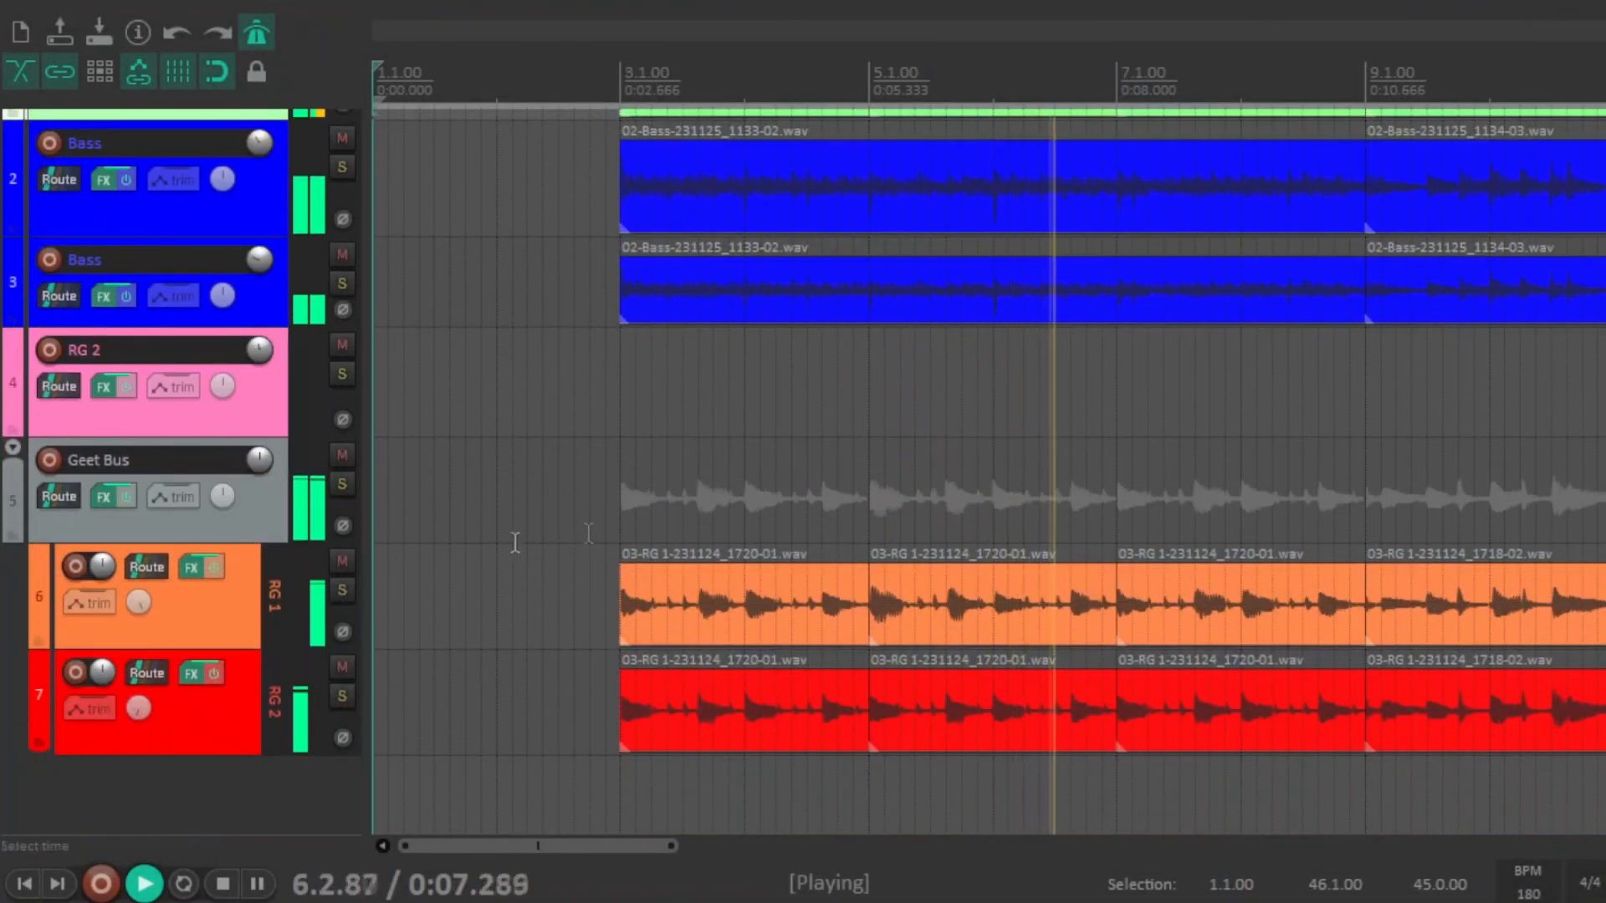
Step: Inspect RG 1's effects chain, viewing Neural Amp Modeler and ReaEQ, then close it
left_click(190, 566)
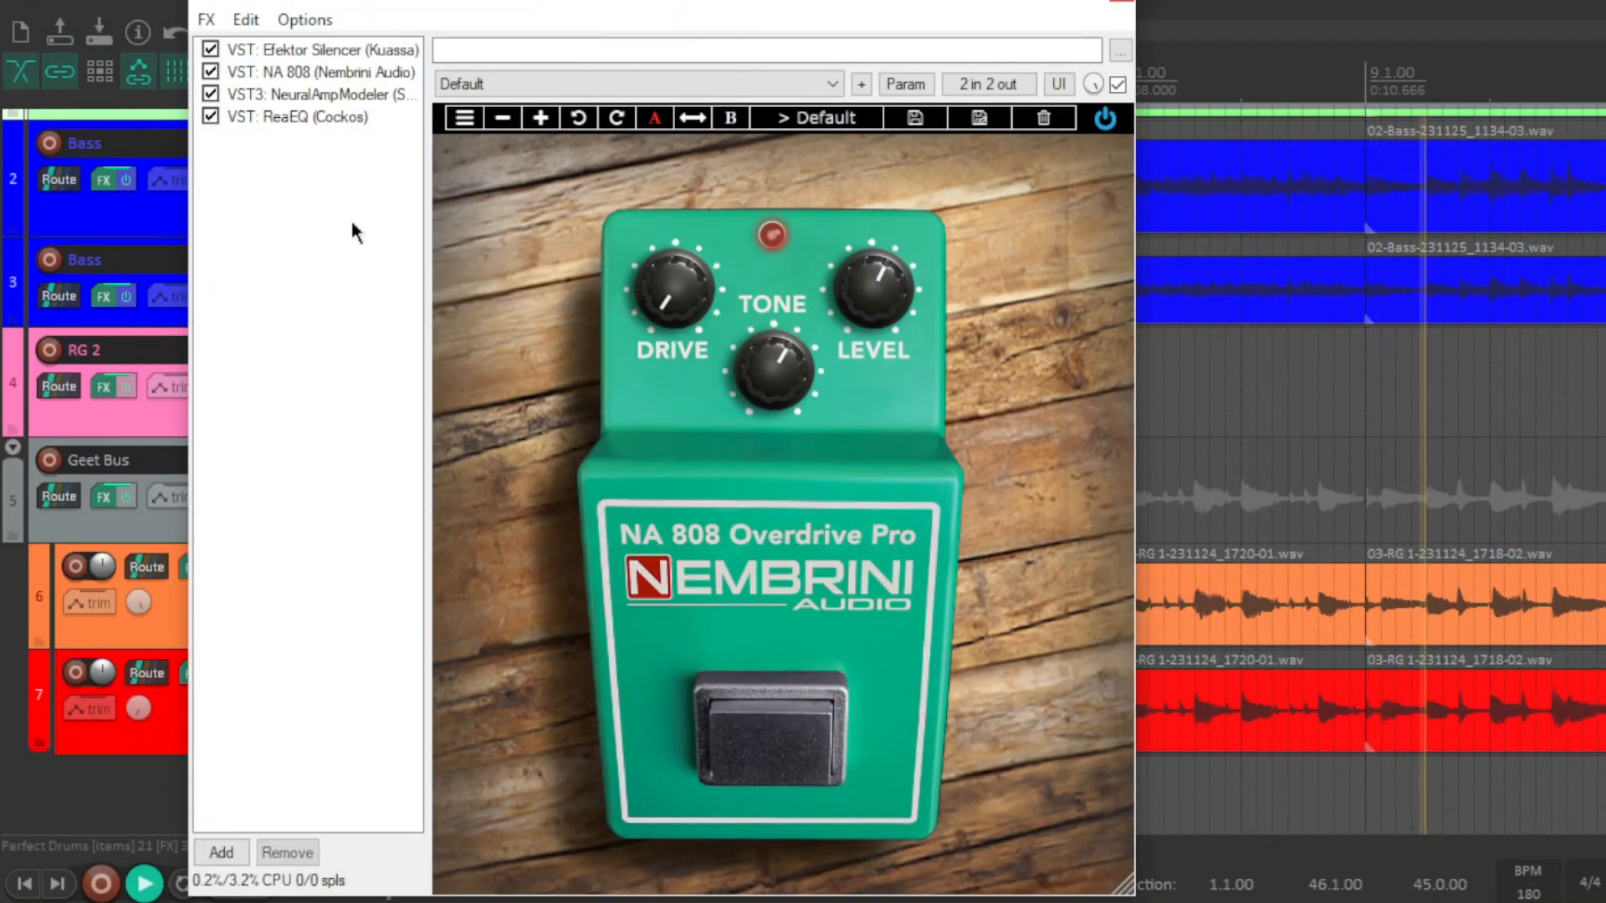
left_click(320, 94)
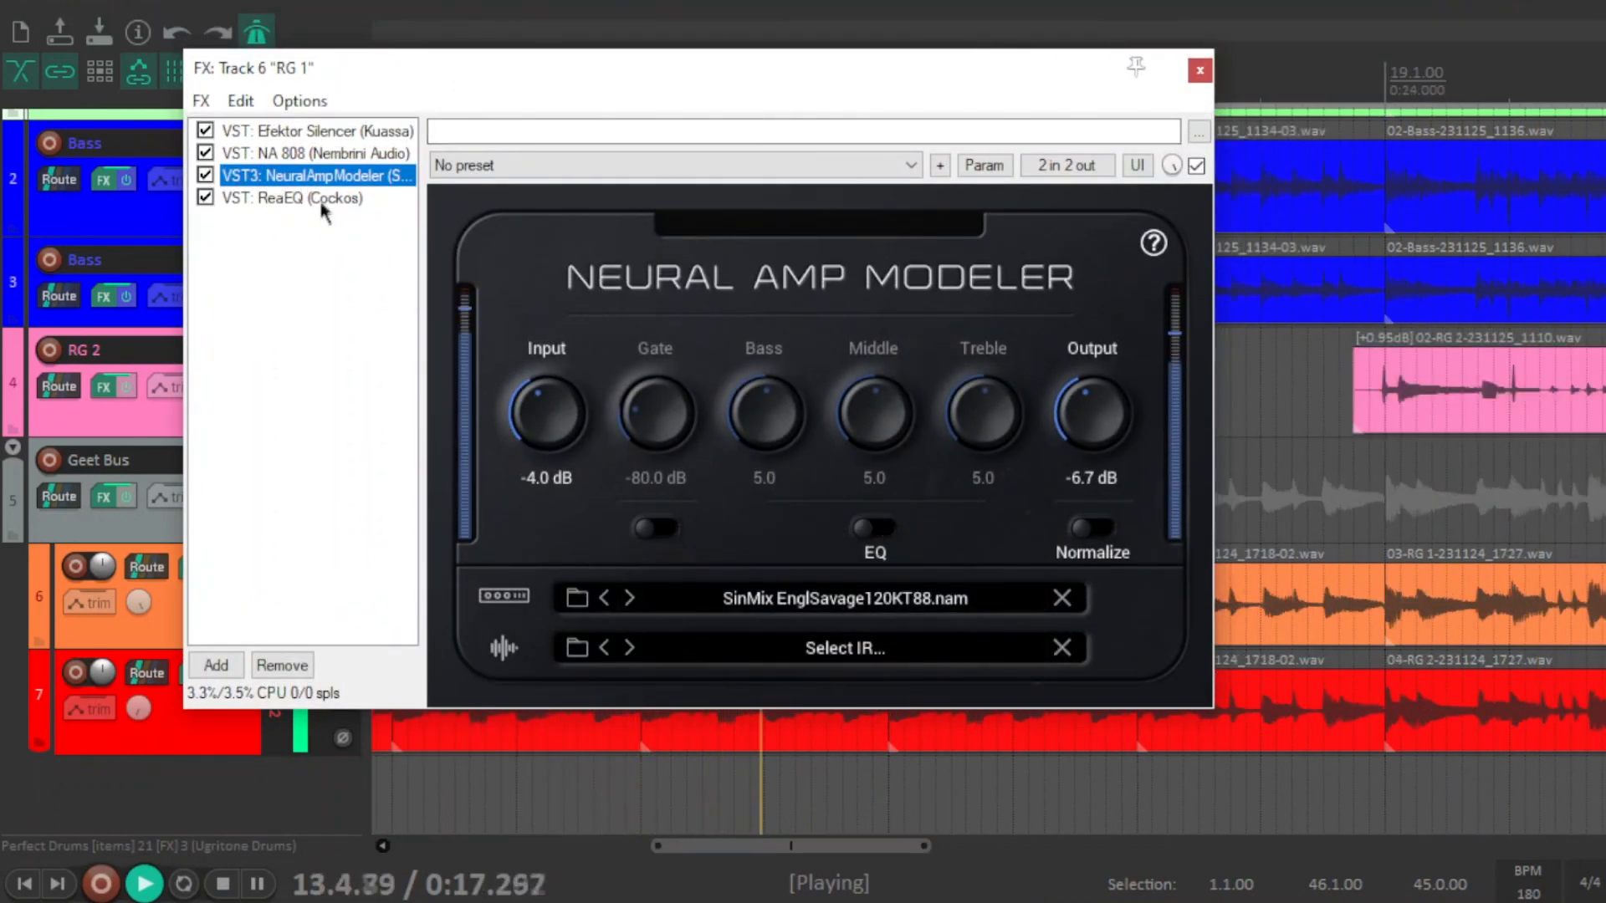
left_click(292, 198)
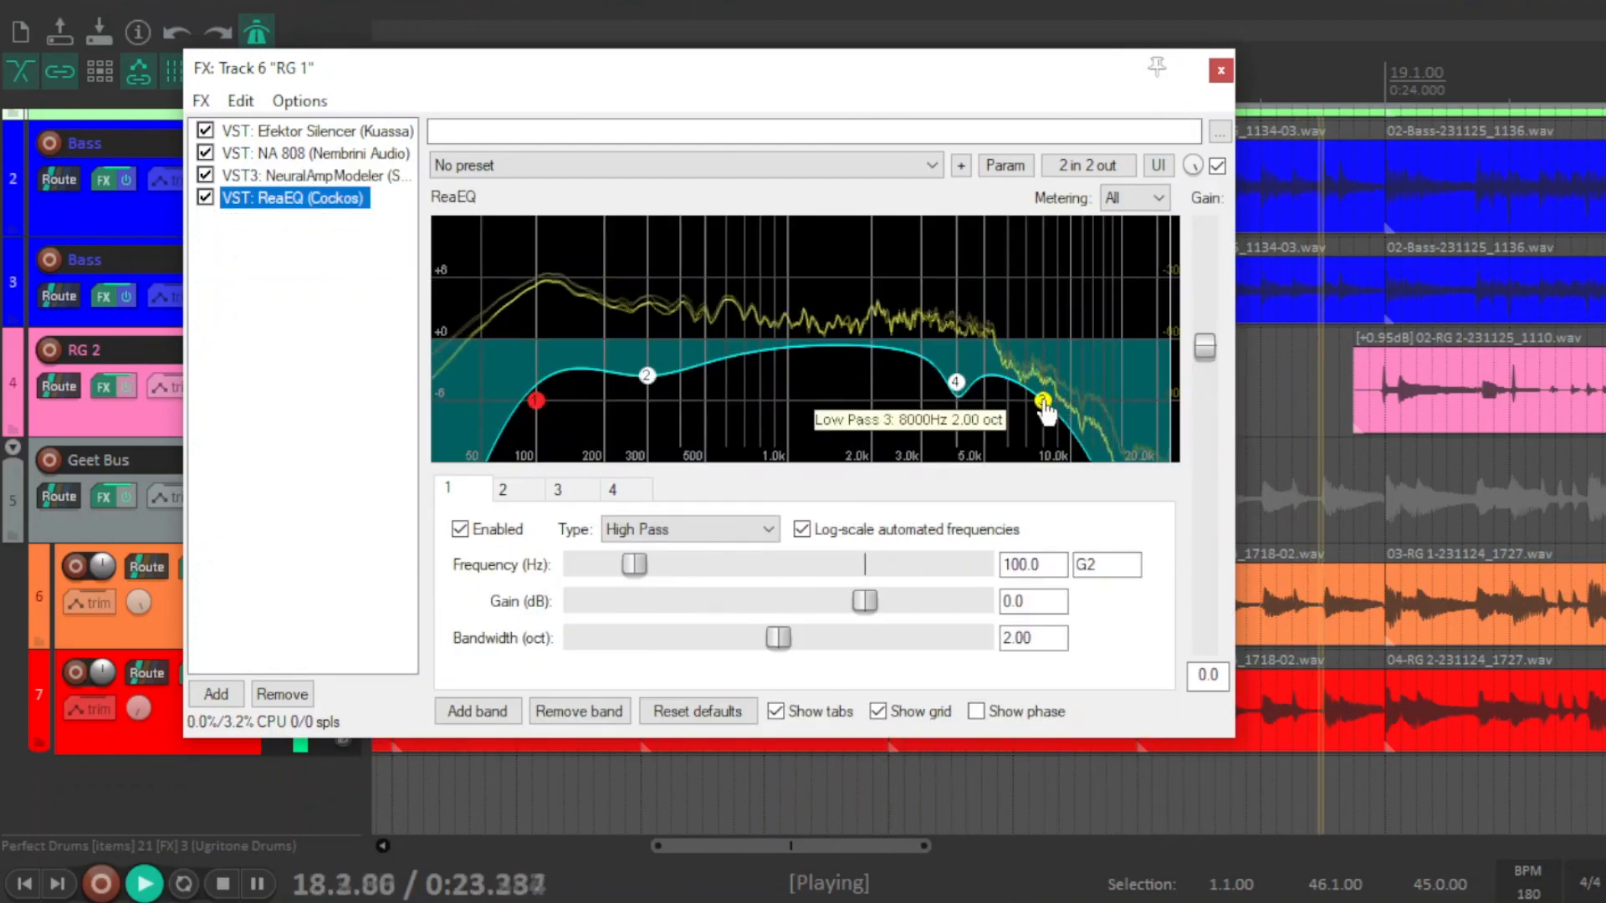
left_click(1220, 69)
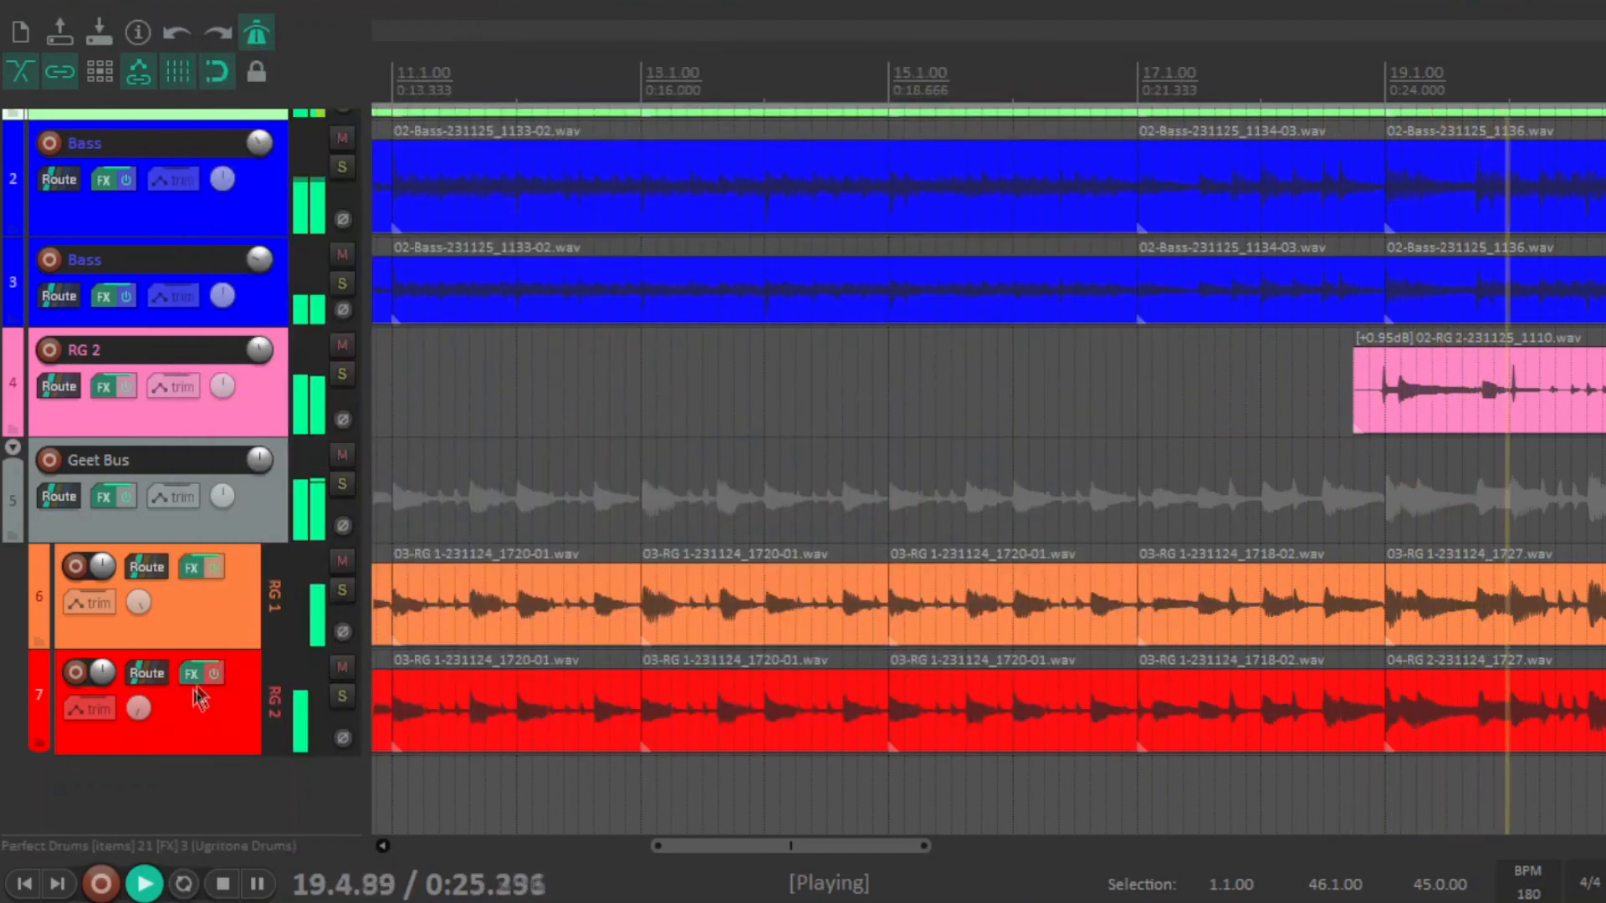
Step: Check the ReaEQ settings in RG 2's effects chain, then close it
left_click(194, 673)
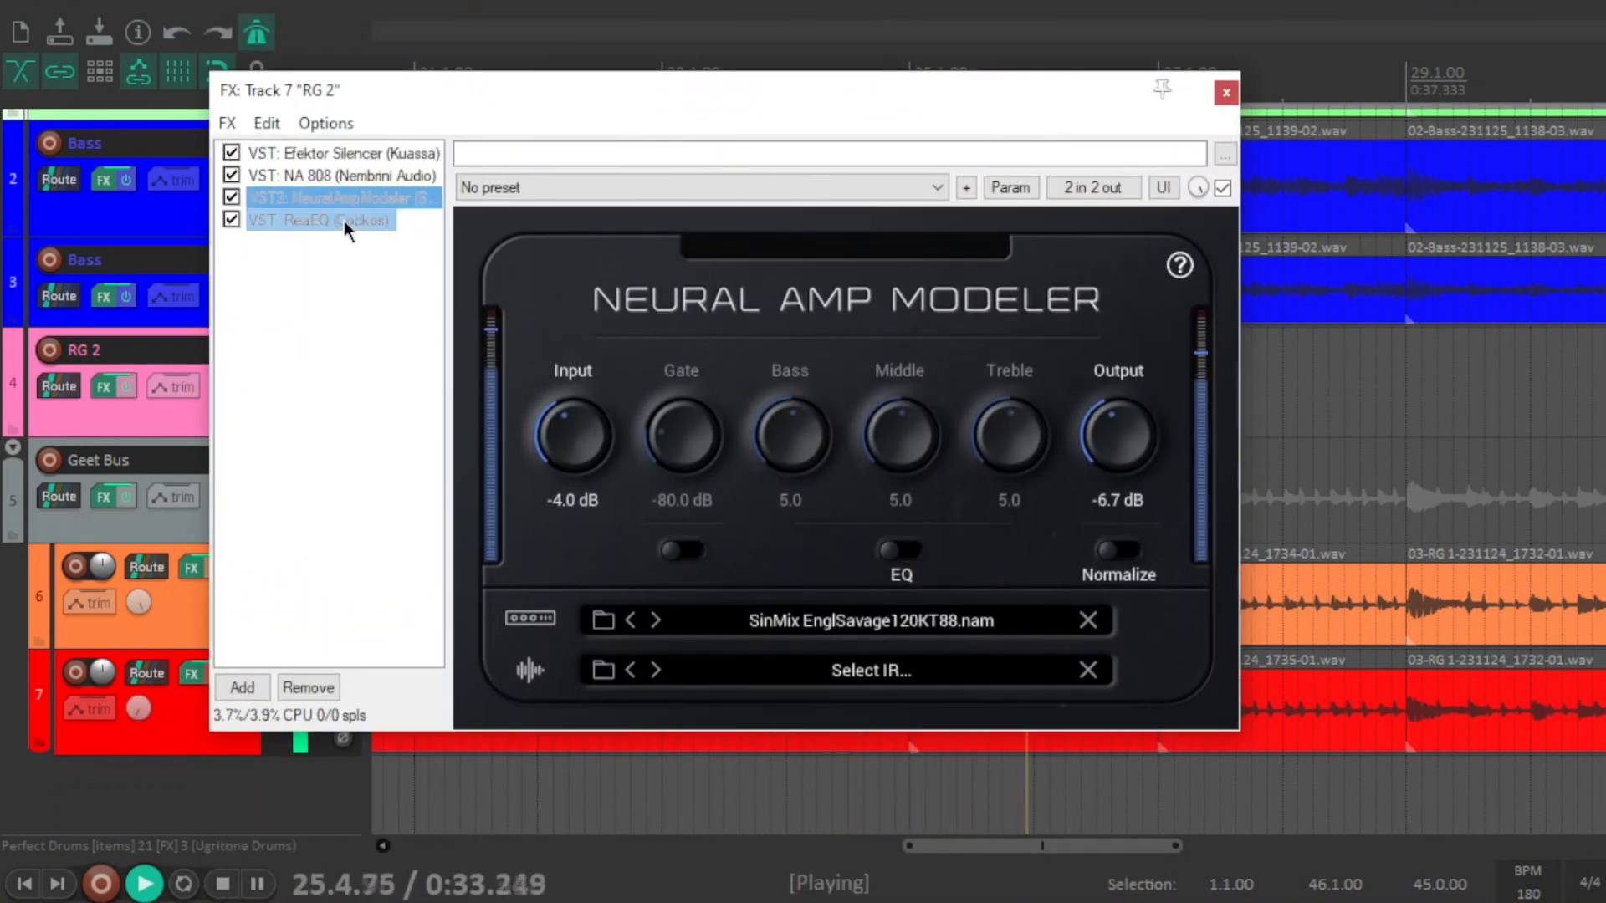
left_click(320, 219)
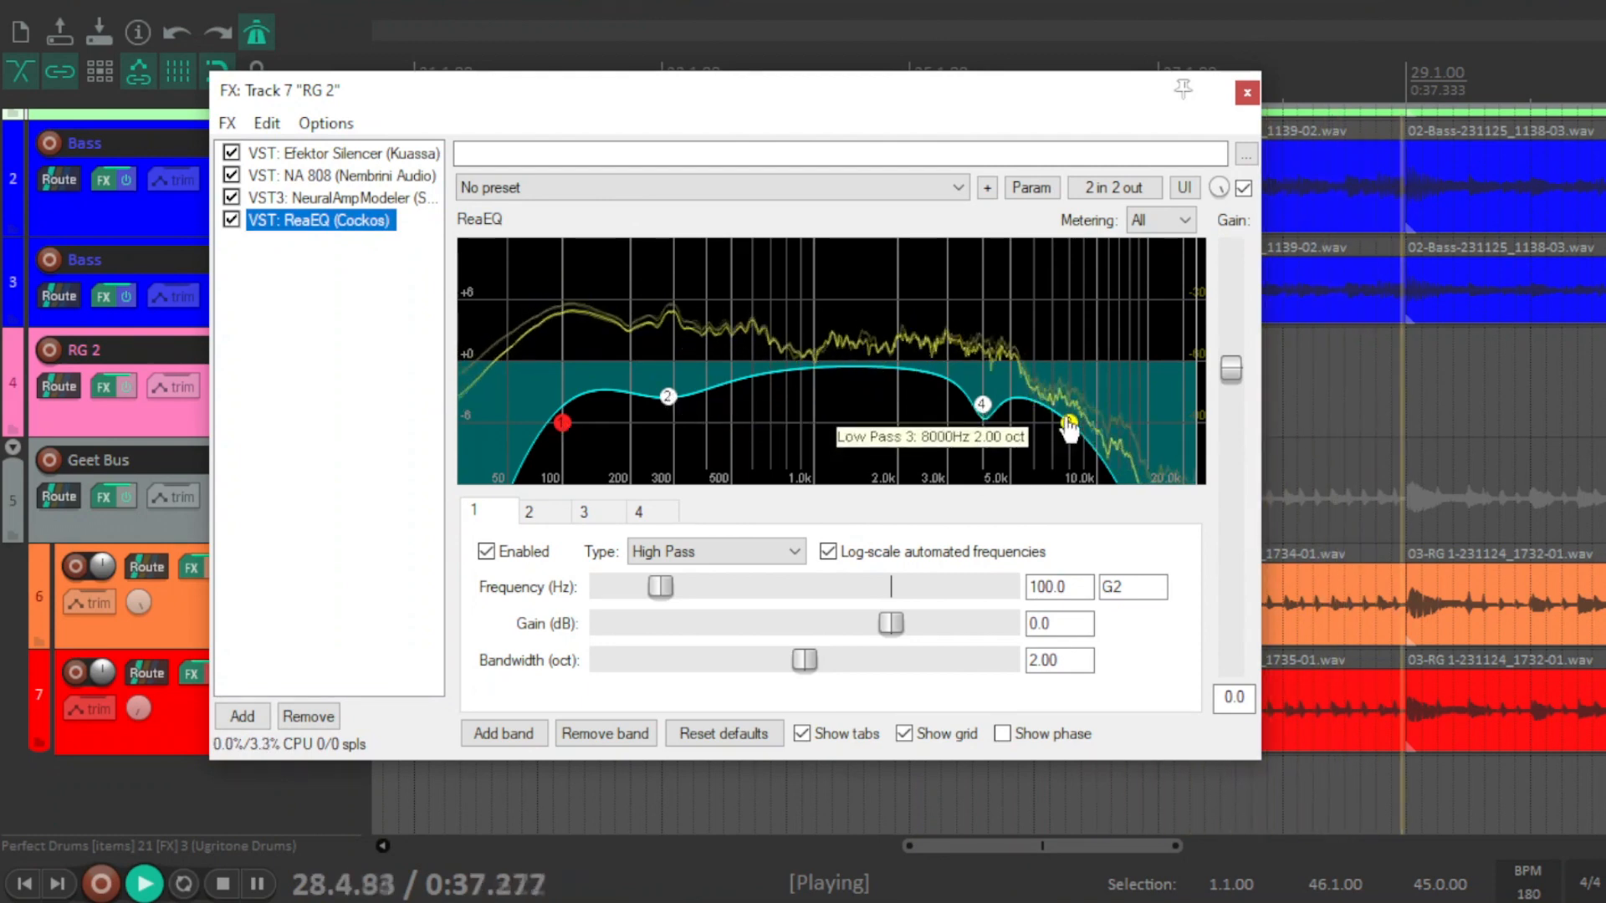
left_click(1247, 92)
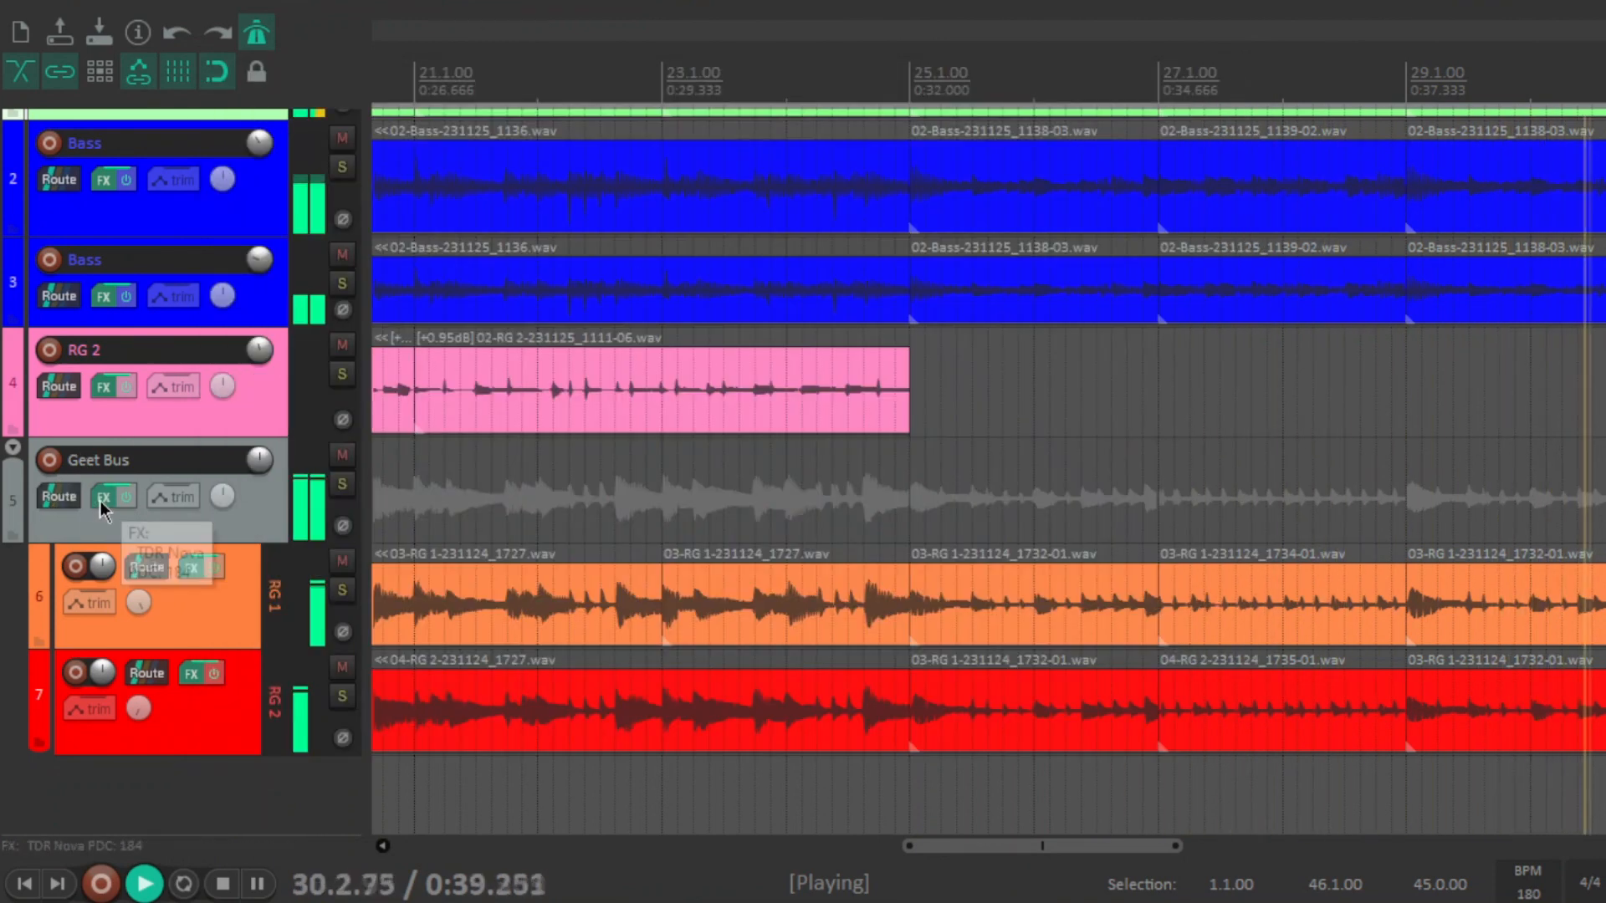
Step: Glance at the Geet Bus TDR Nova effects window and close it
left_click(103, 496)
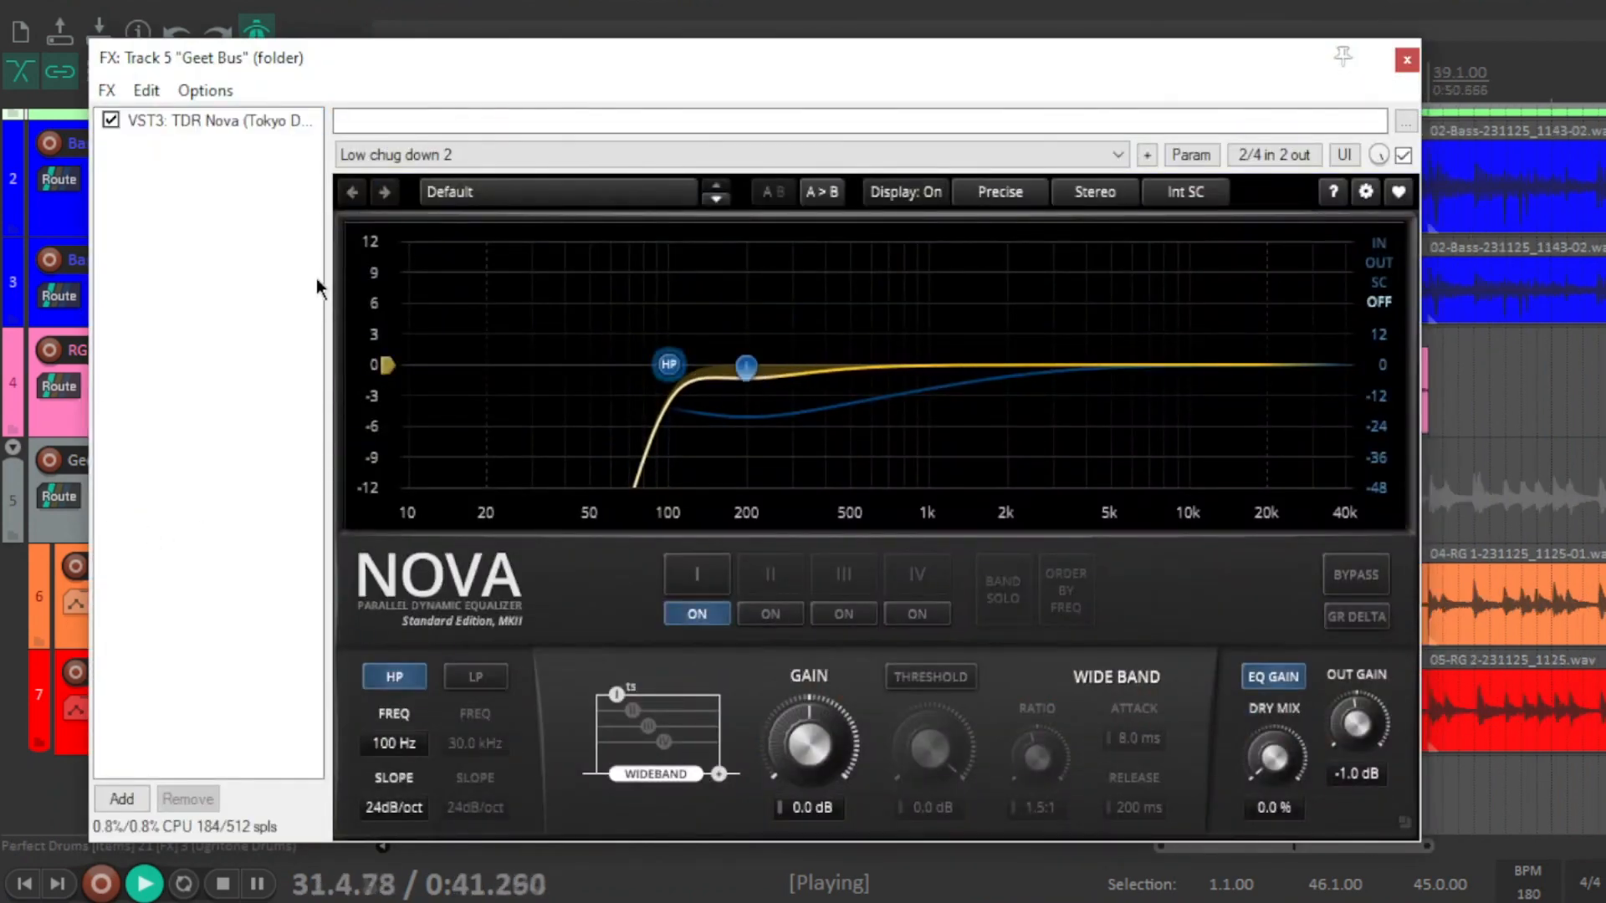
left_click_drag(746, 366, 748, 369)
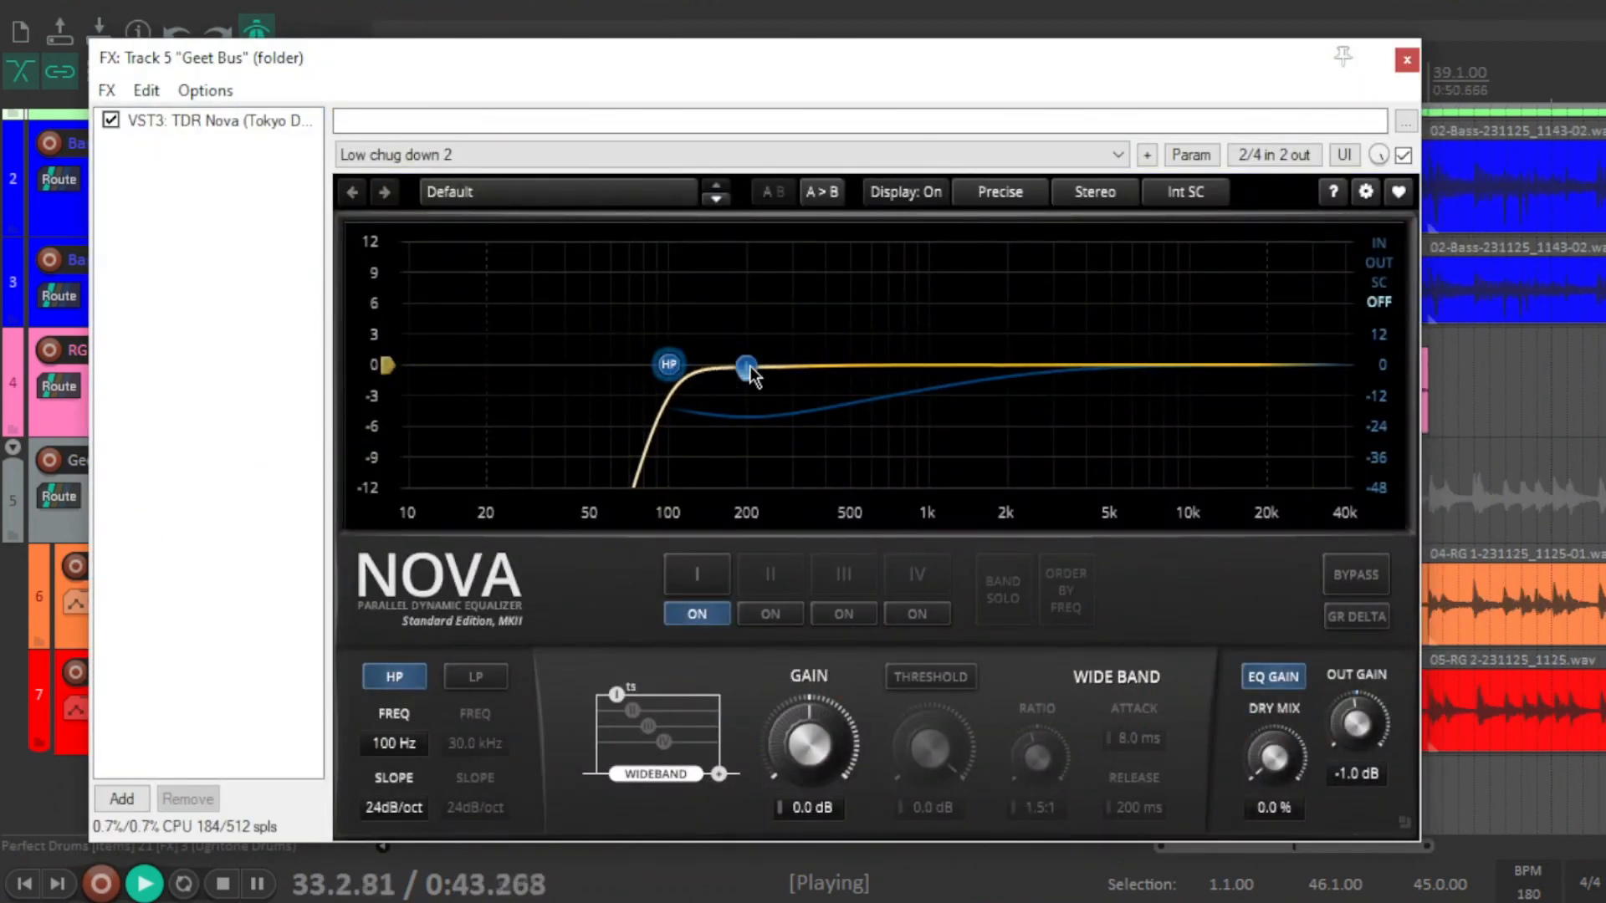
left_click(1404, 58)
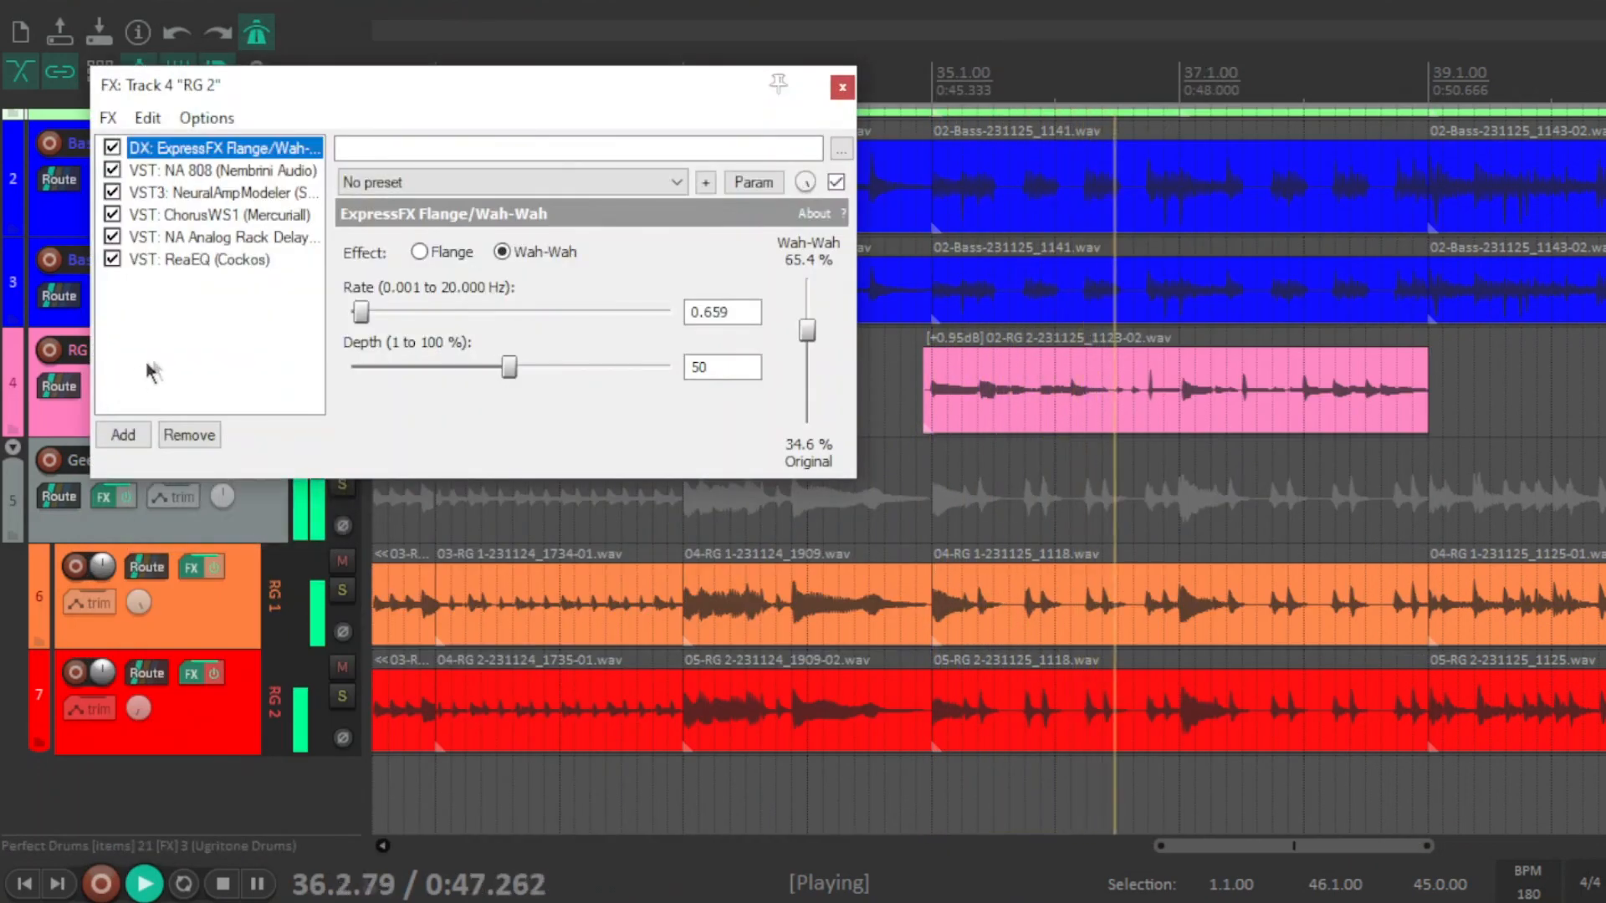
Step: View RG 2's Neural Amp Modeler, ChorusWS1 and NA Analog Rack Delay plugins
left_click(221, 171)
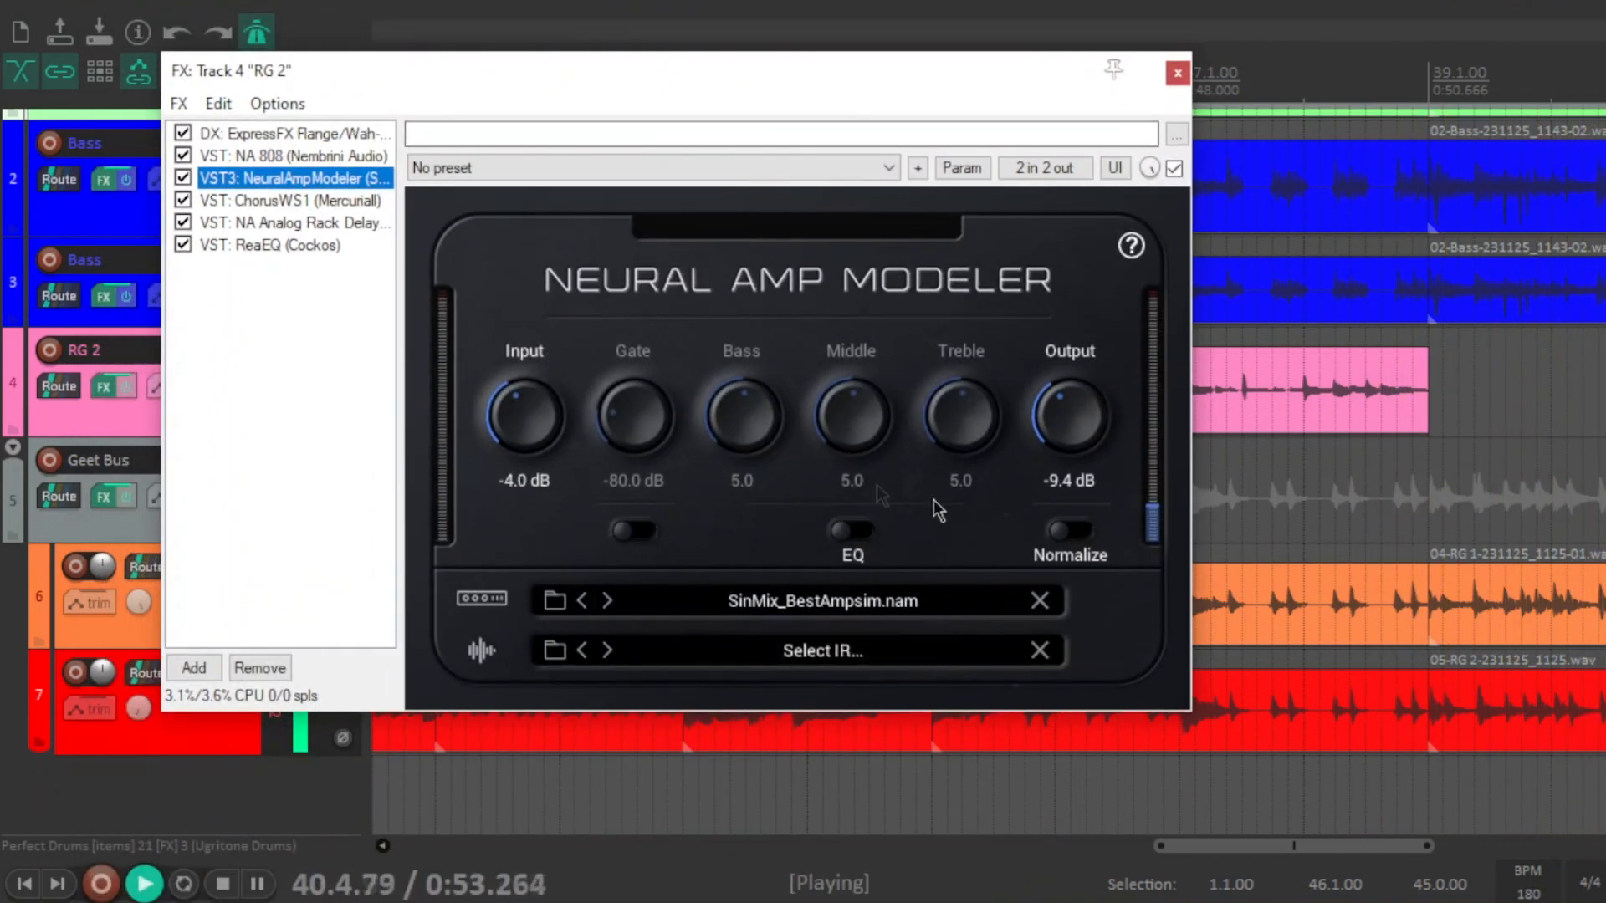
left_click(293, 200)
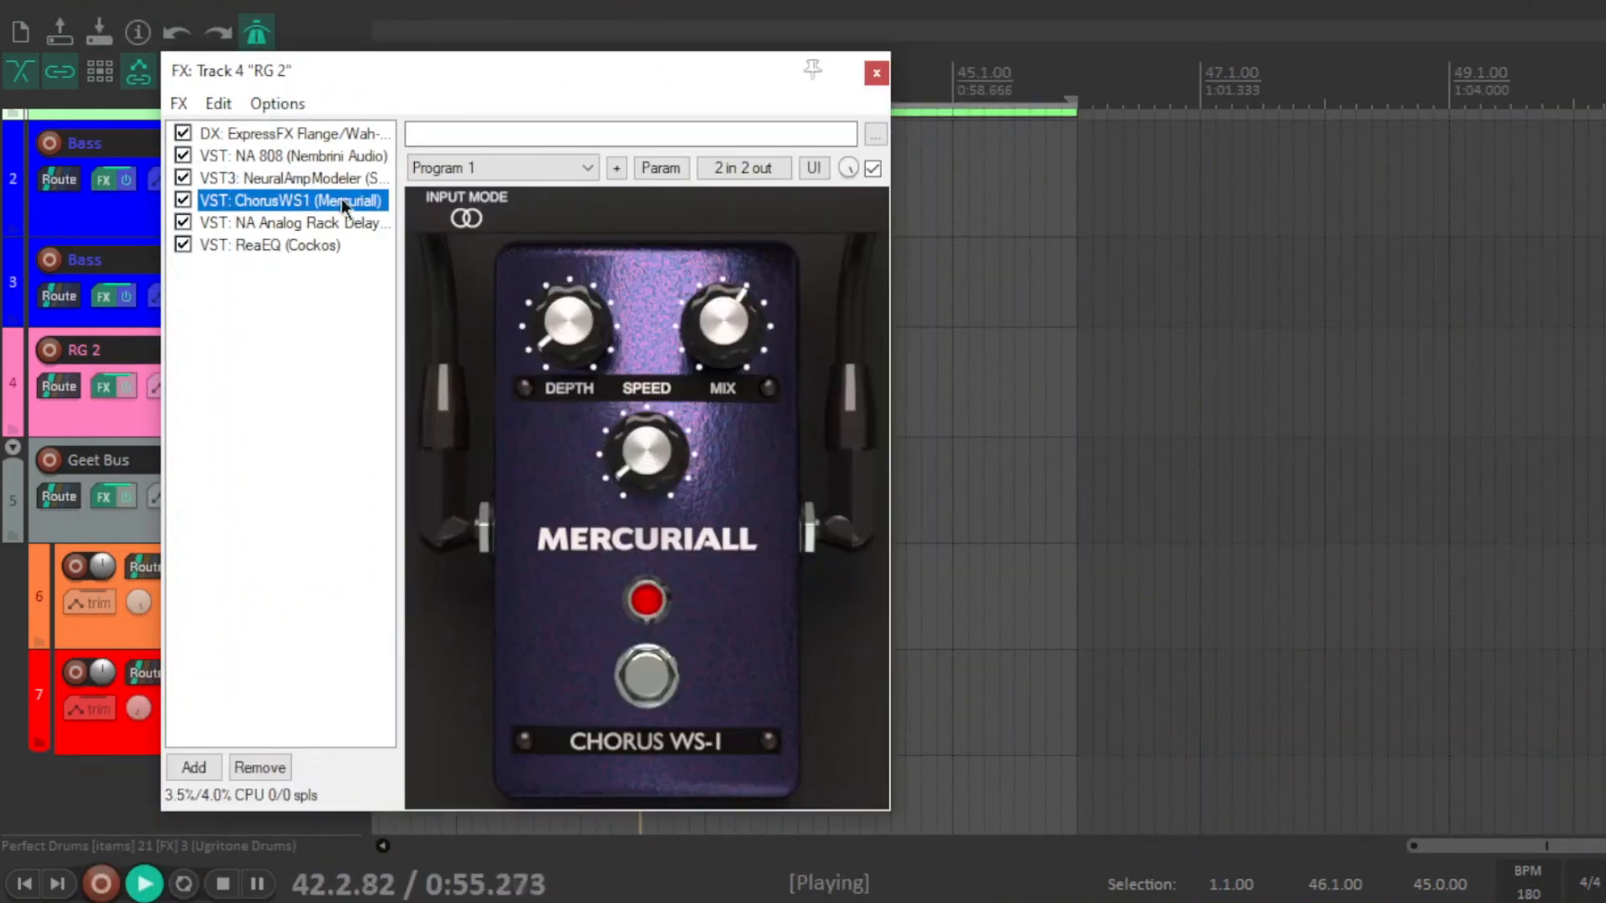
left_click(293, 223)
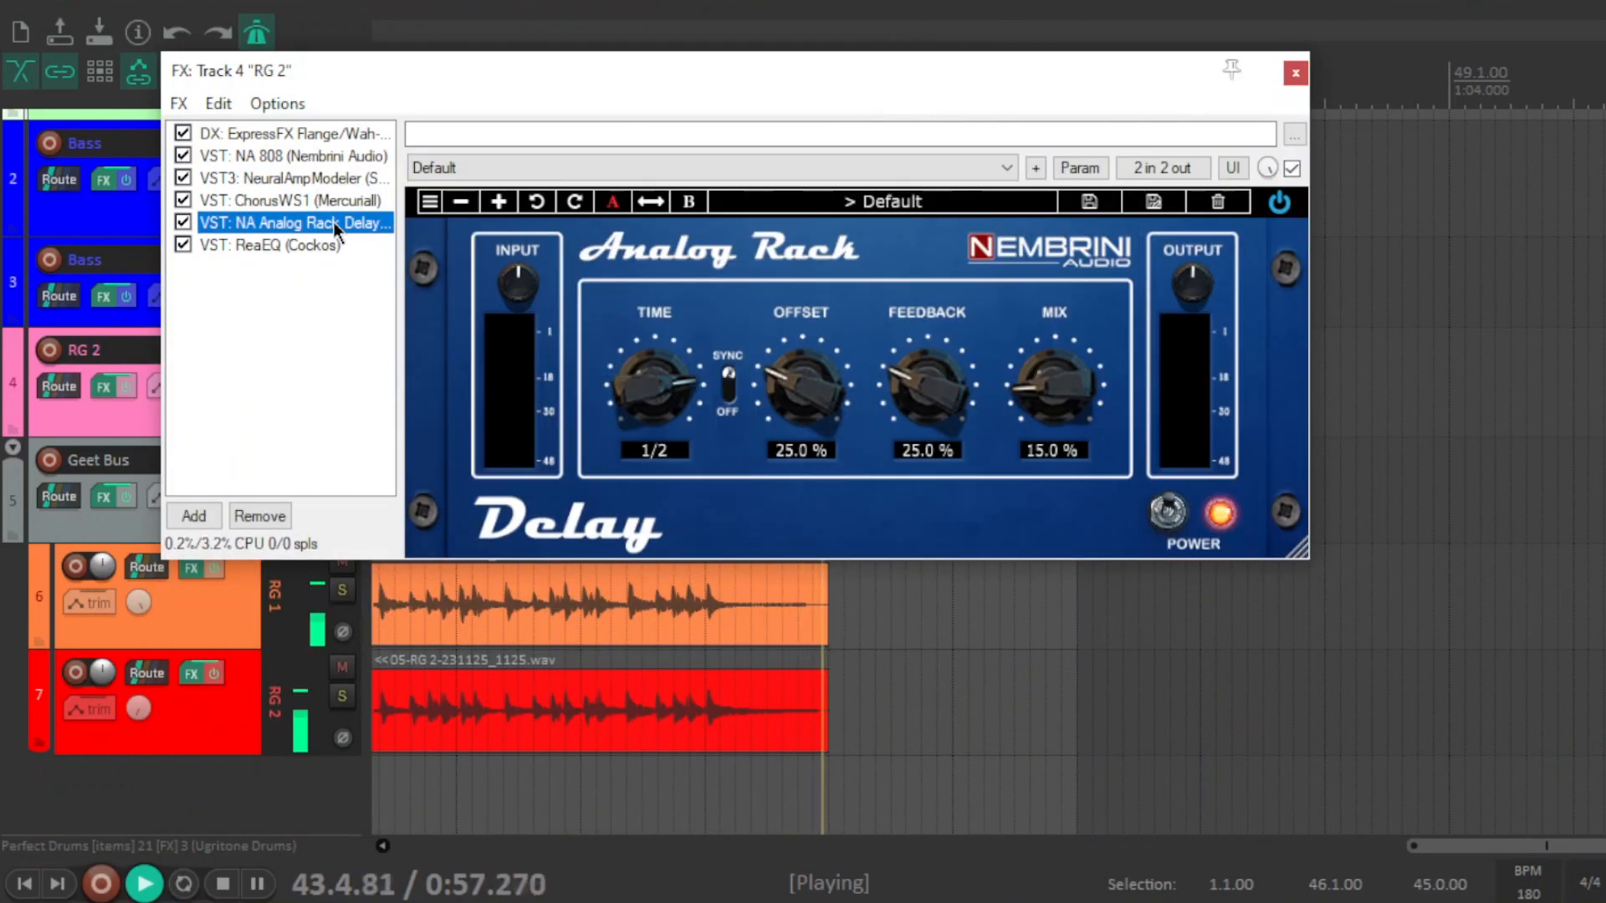
left_click(267, 244)
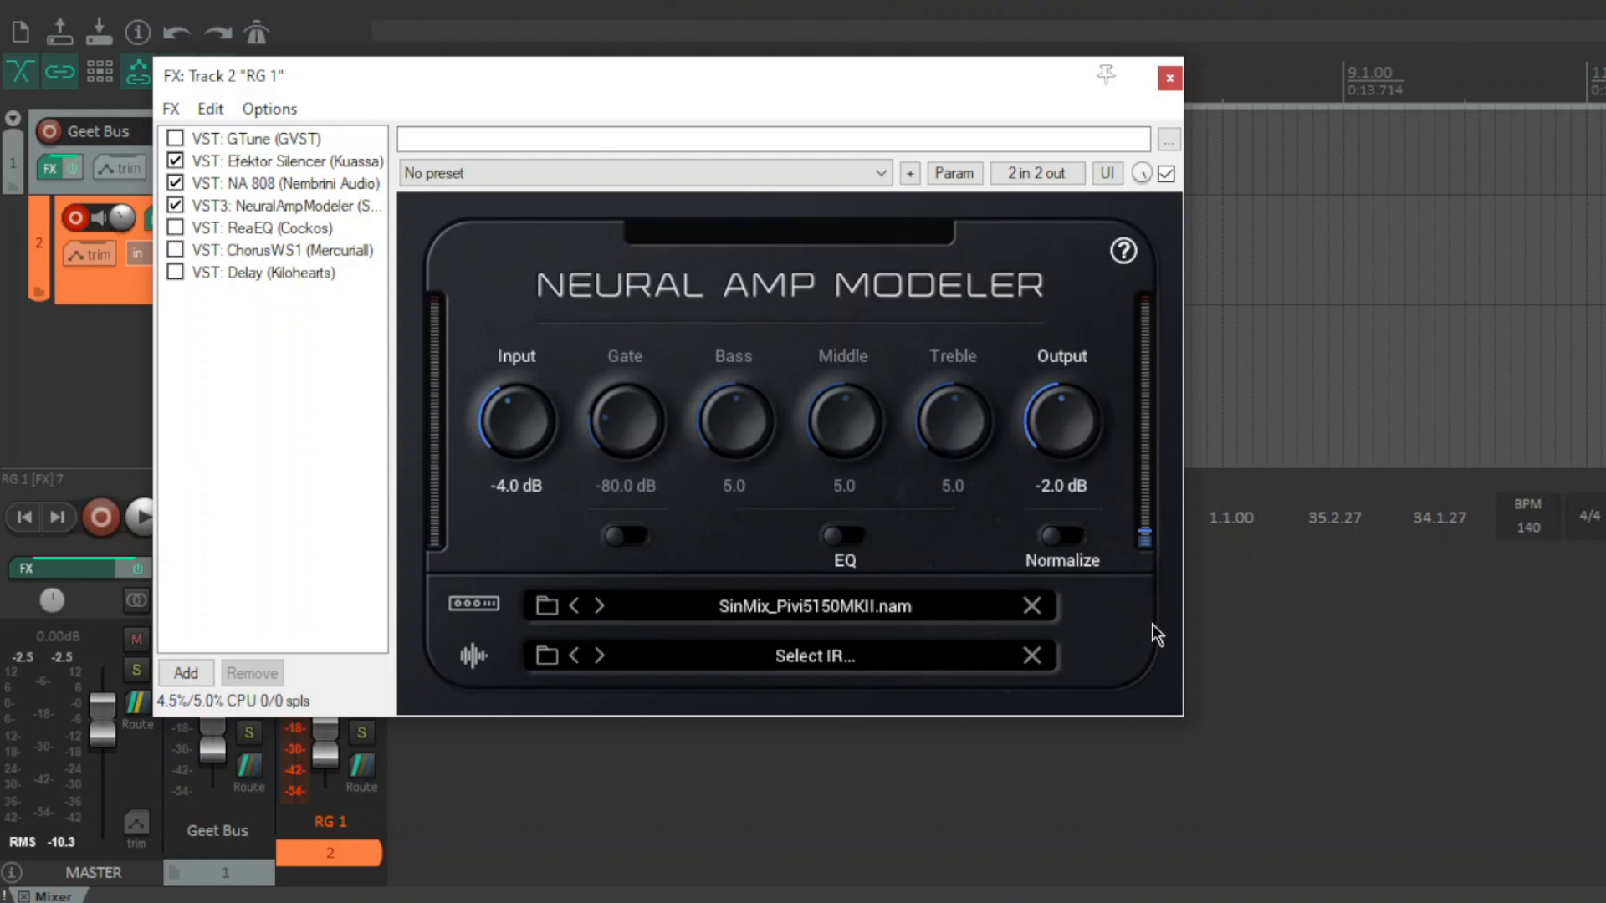
mouse_move(477, 550)
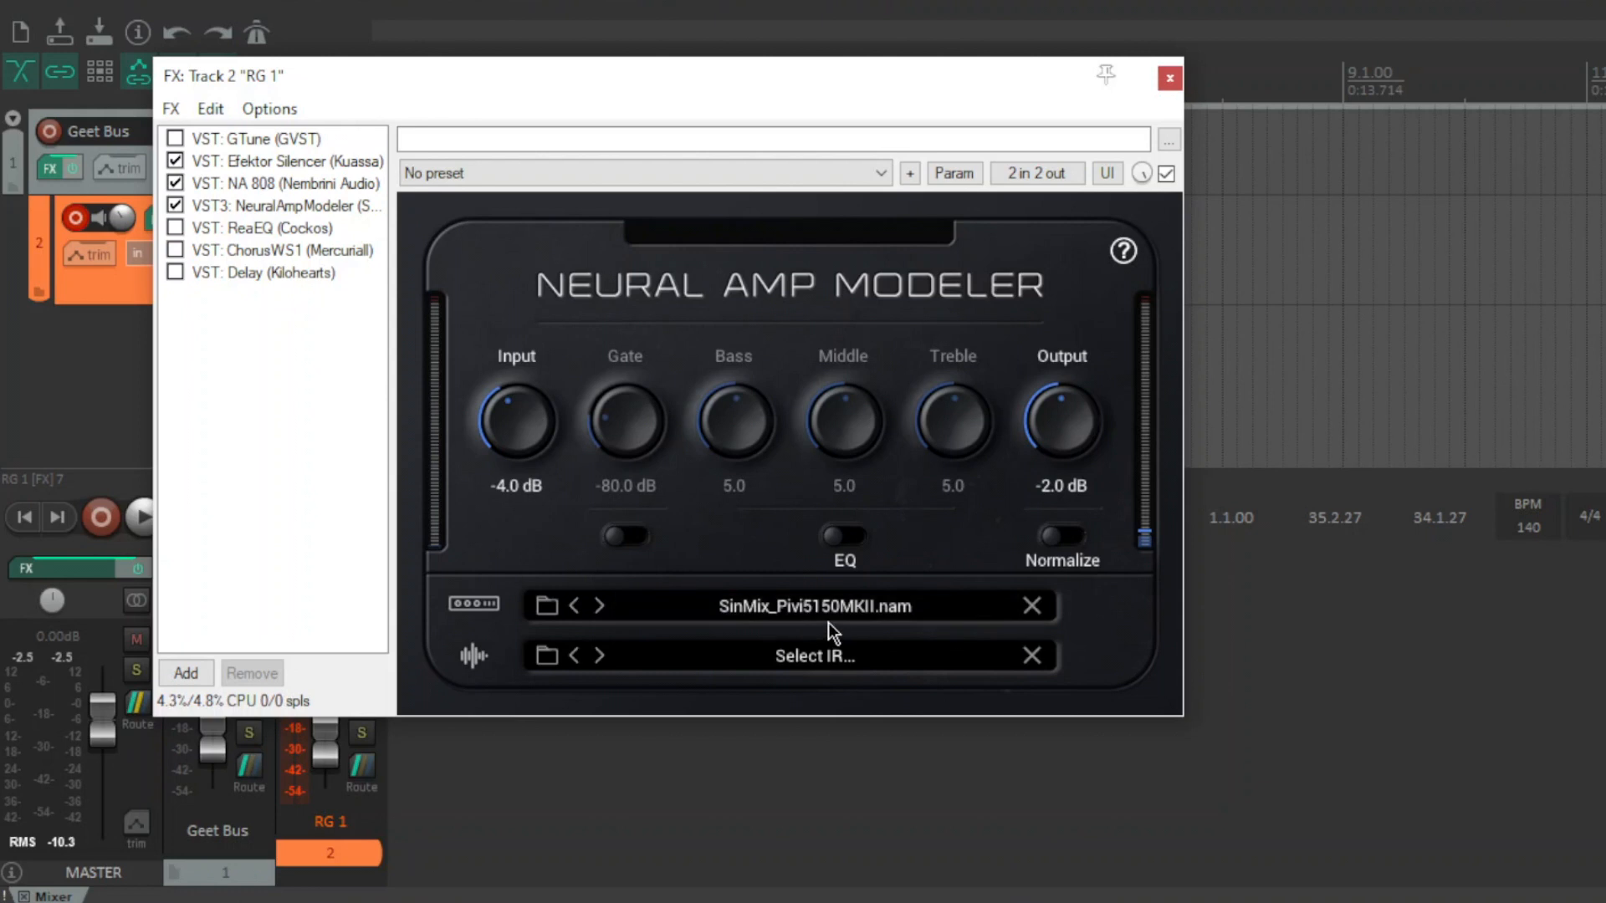
mouse_move(782, 538)
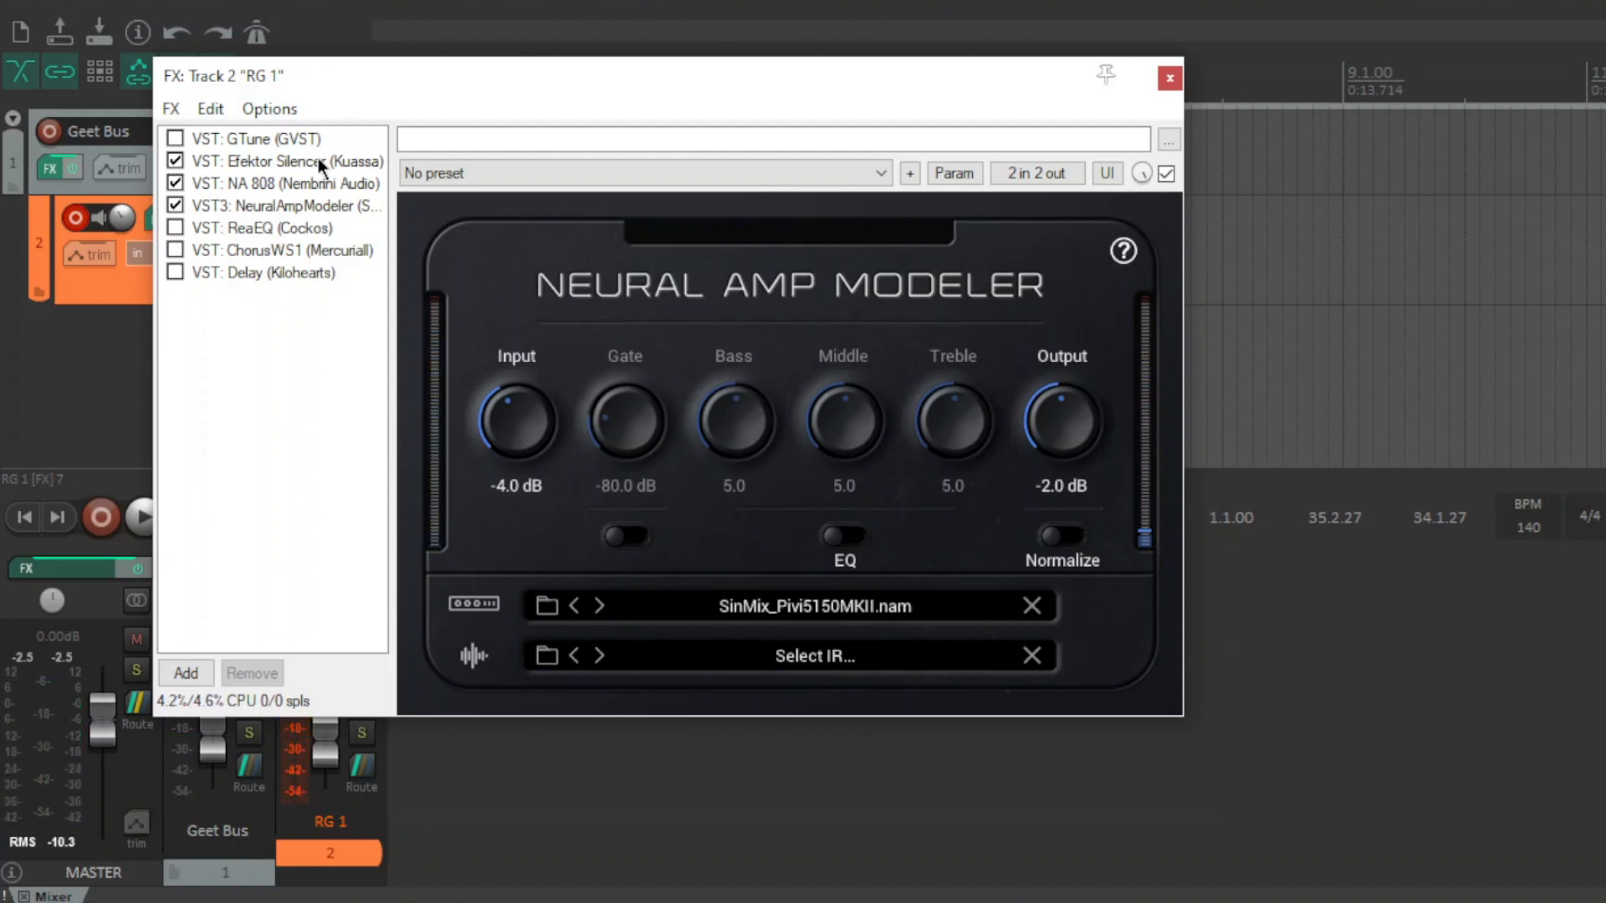
Step: Bypass the NA 808 overdrive in RG 1's chain after viewing Efektor Silencer
left_click(276, 160)
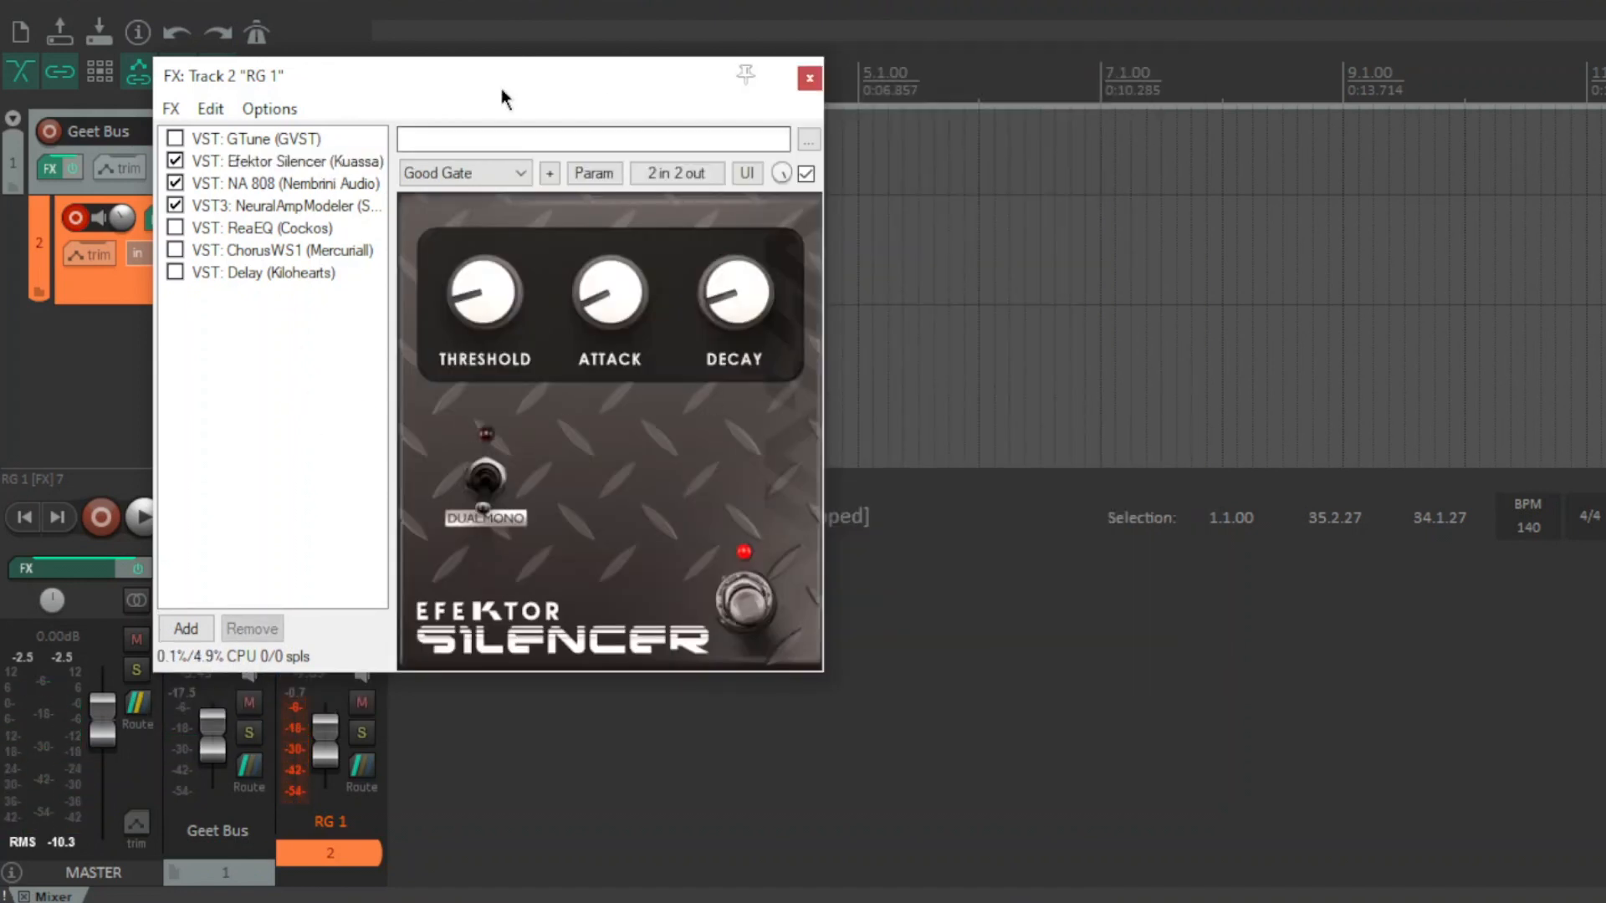
left_click(272, 183)
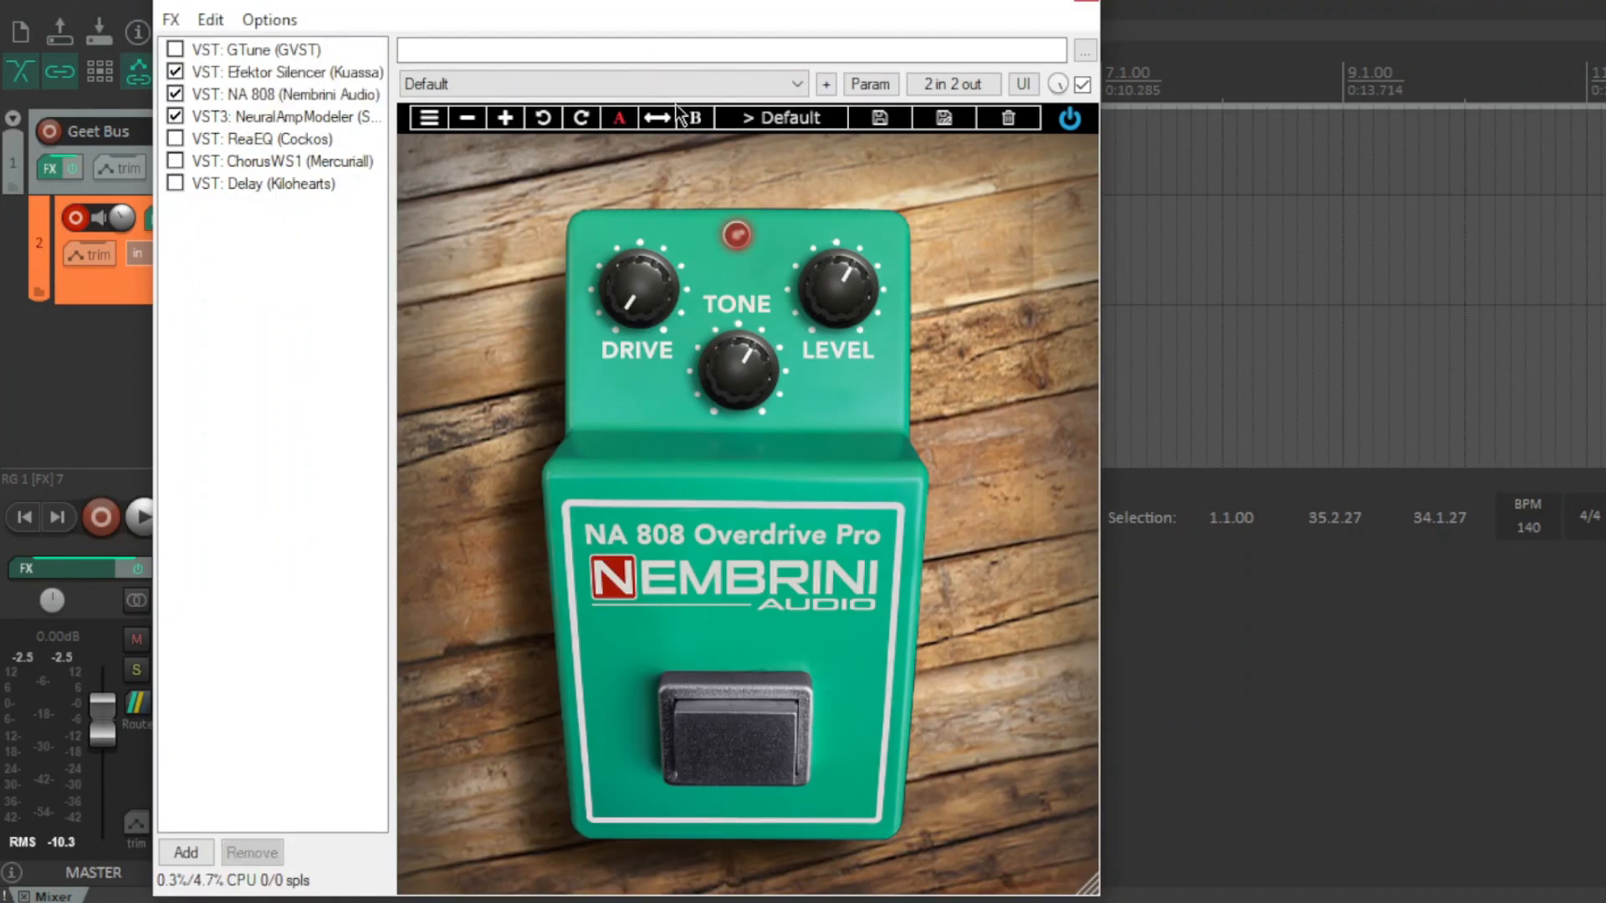
left_click(285, 116)
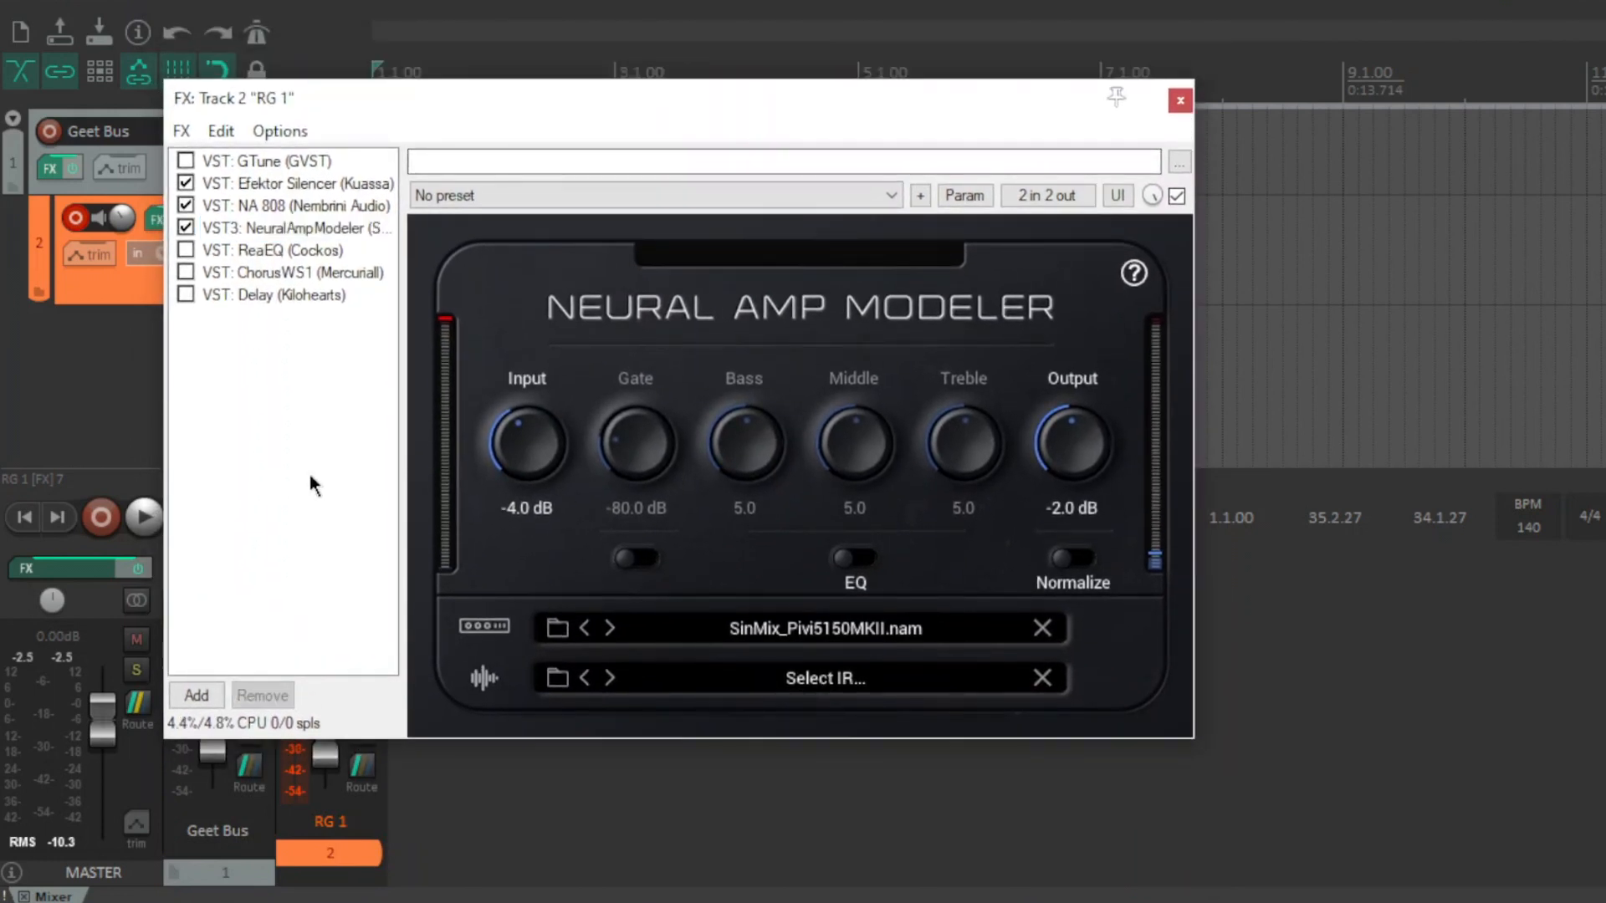
mouse_move(314, 464)
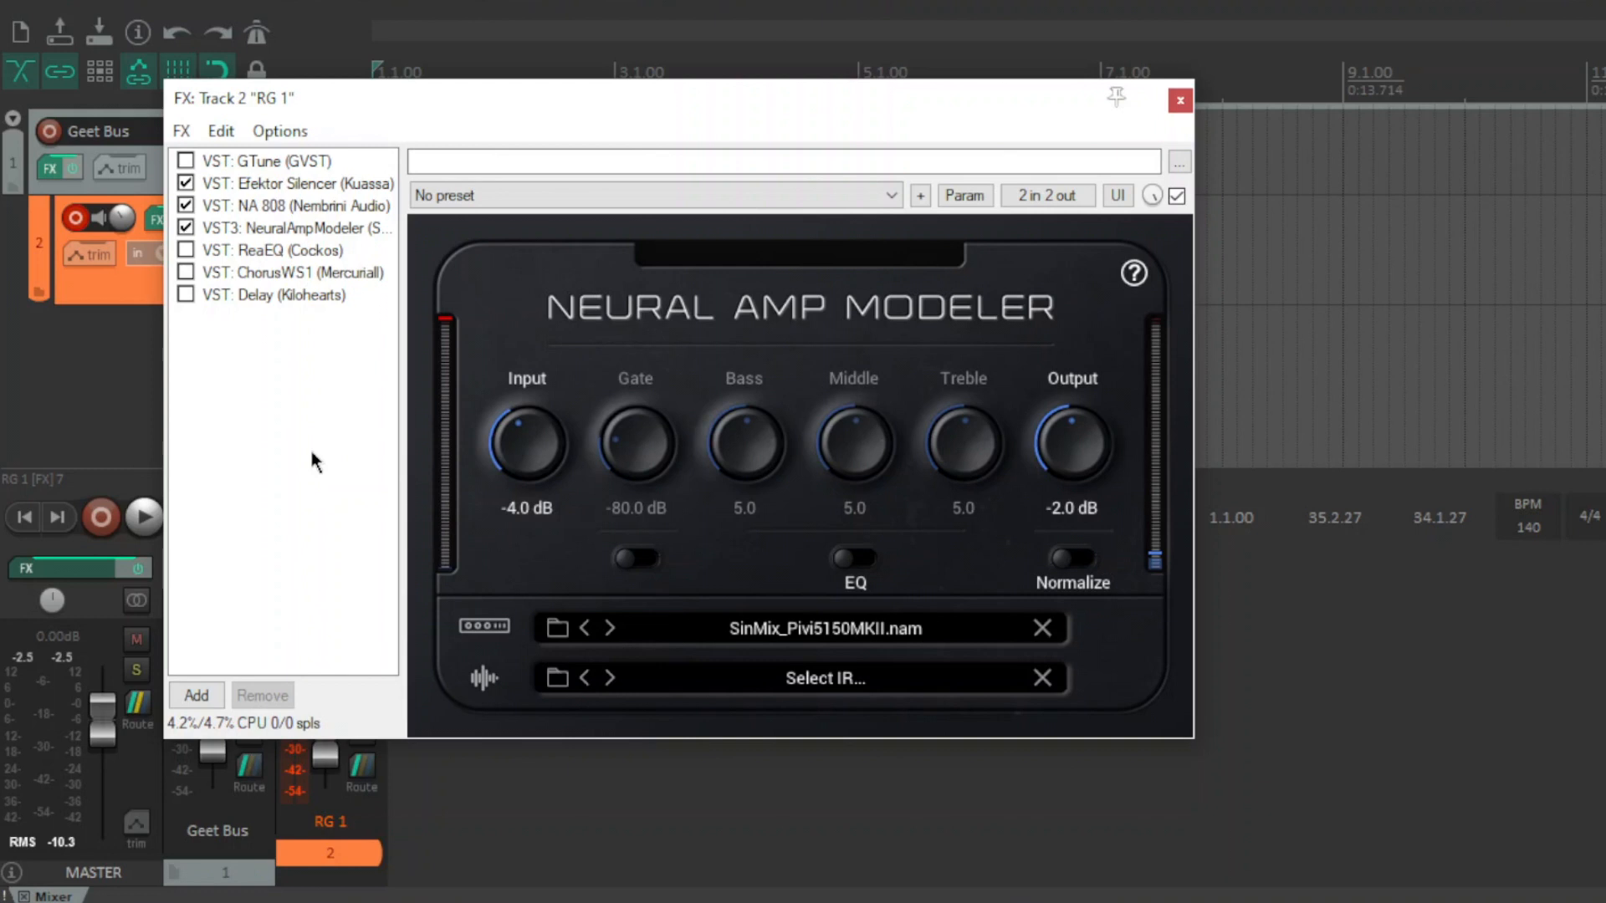
mouse_move(364, 590)
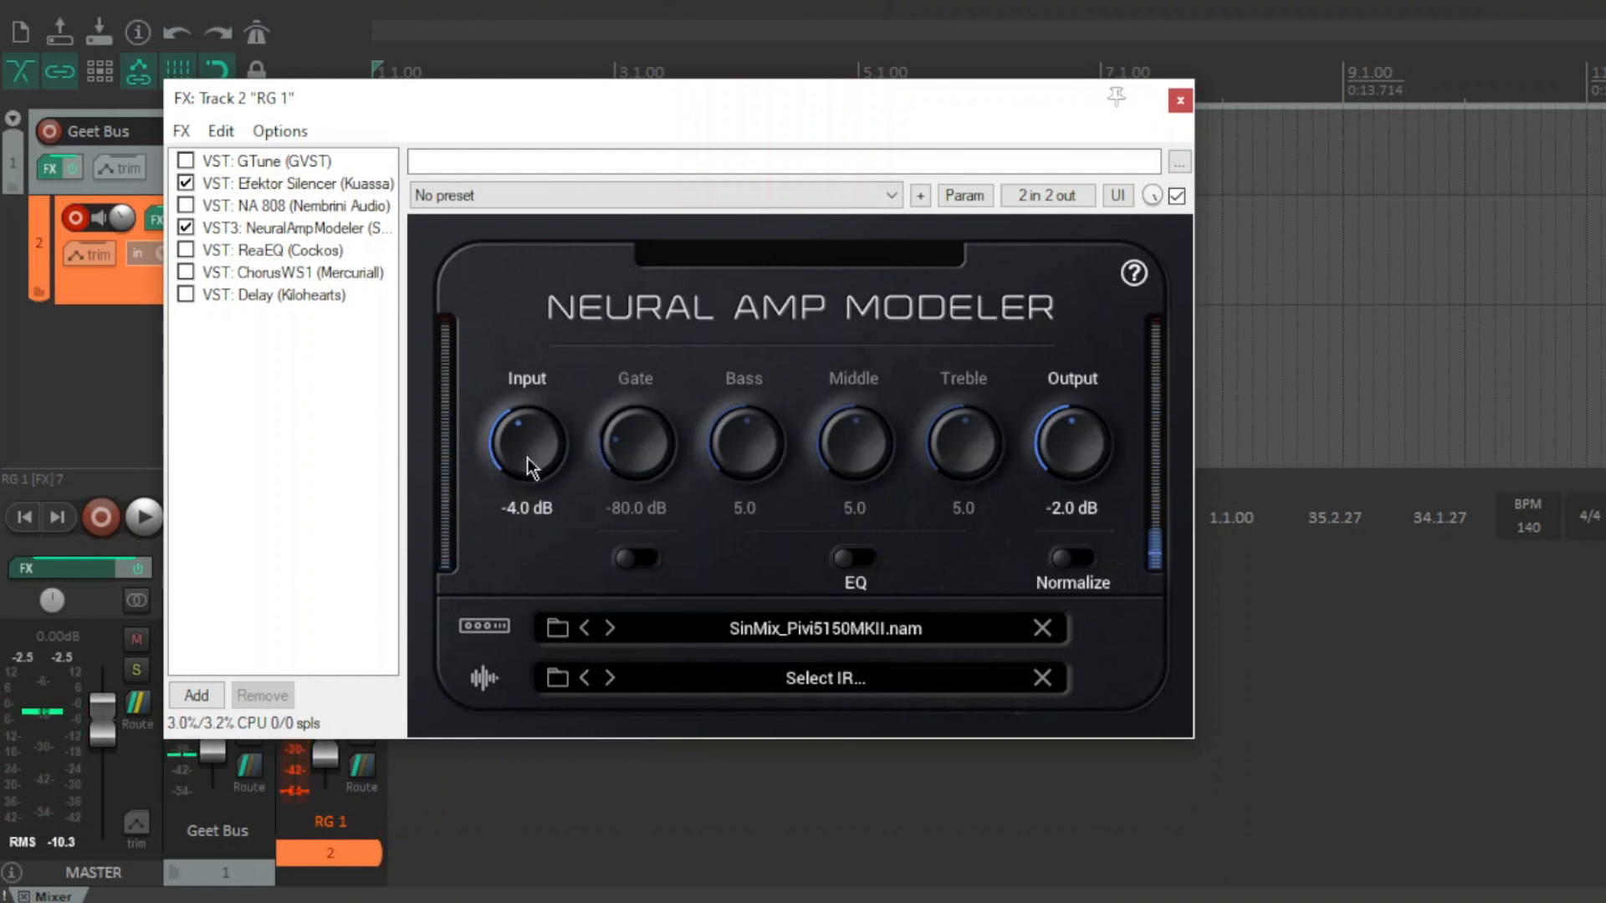
Step: Sweep the amp modeler's input gain to 0 dB, then settle it at -4.0 dB
left_click_drag(525, 441, 525, 420)
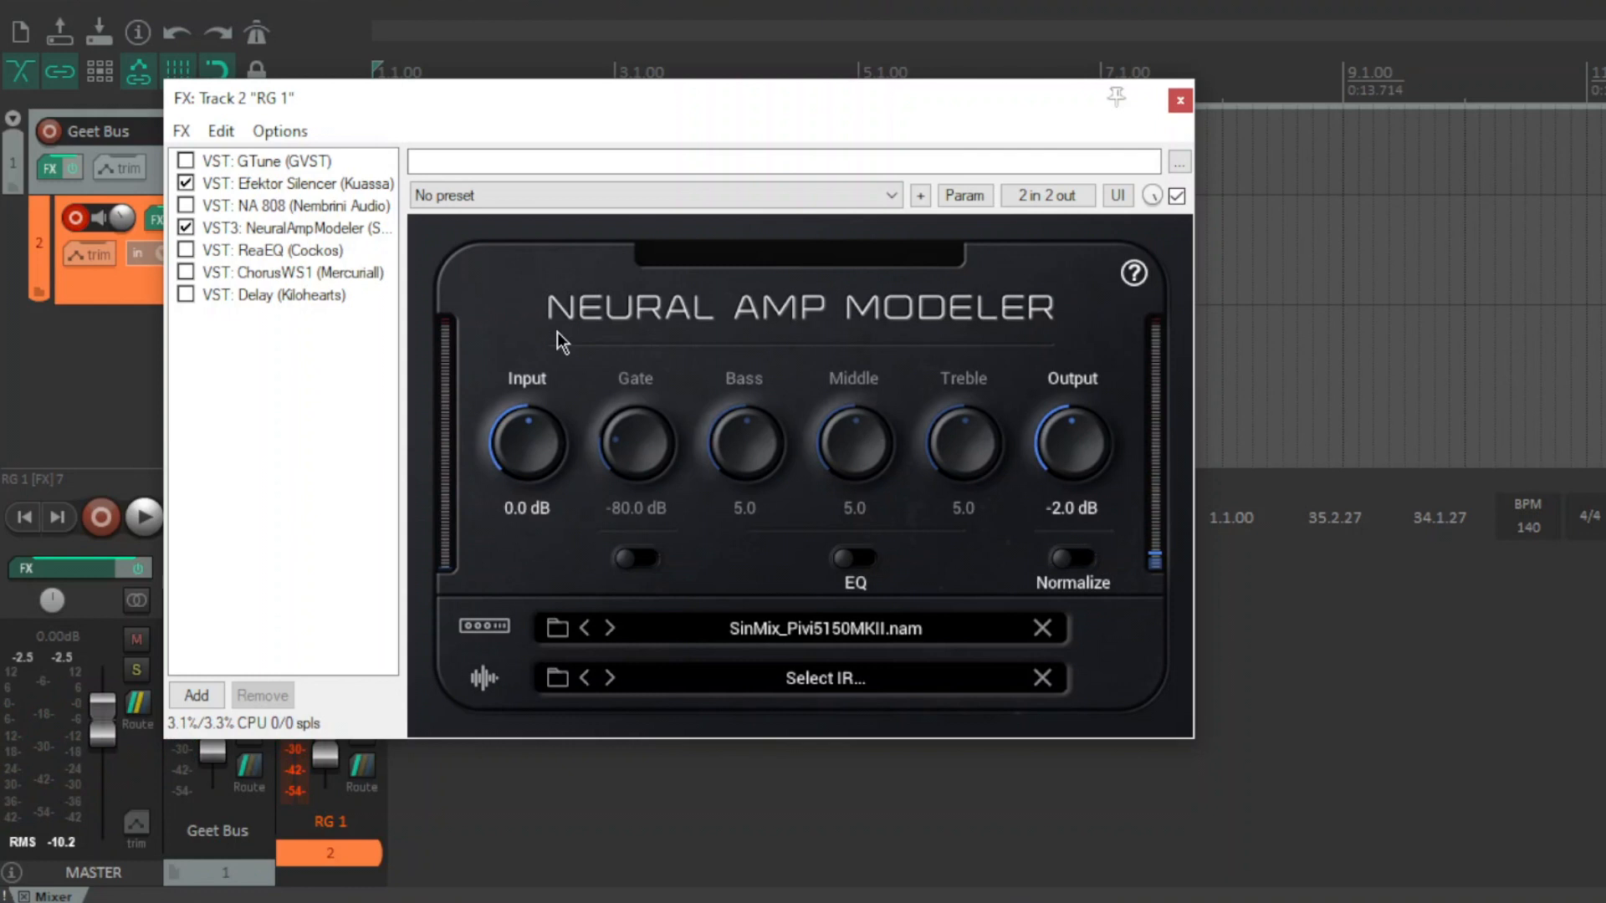
mouse_move(603, 359)
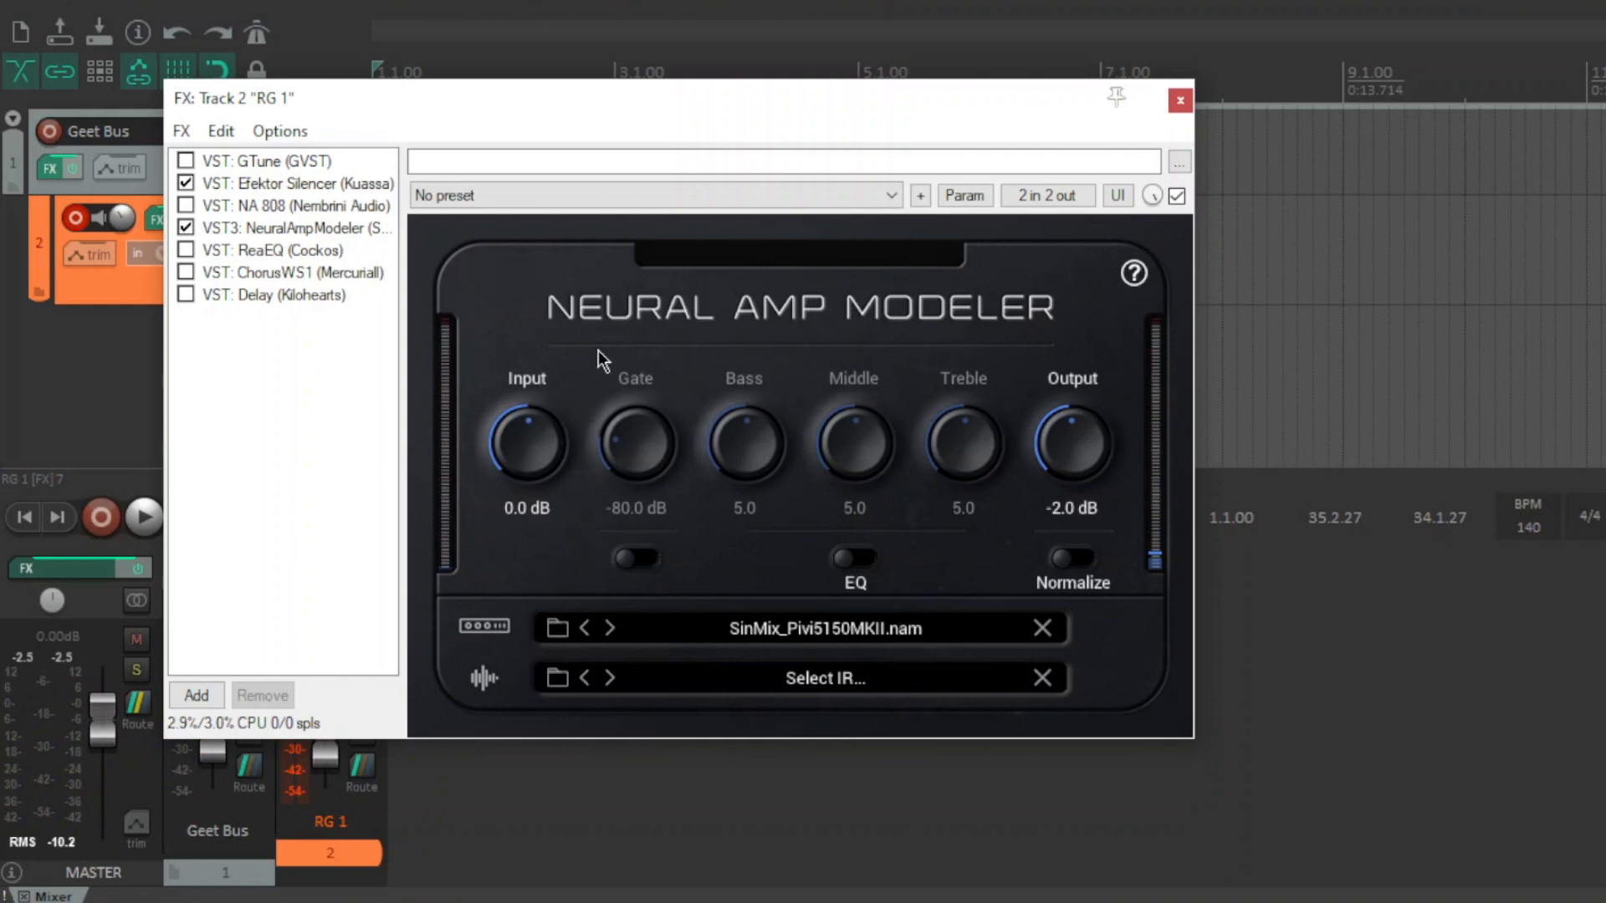
left_click_drag(526, 443, 525, 482)
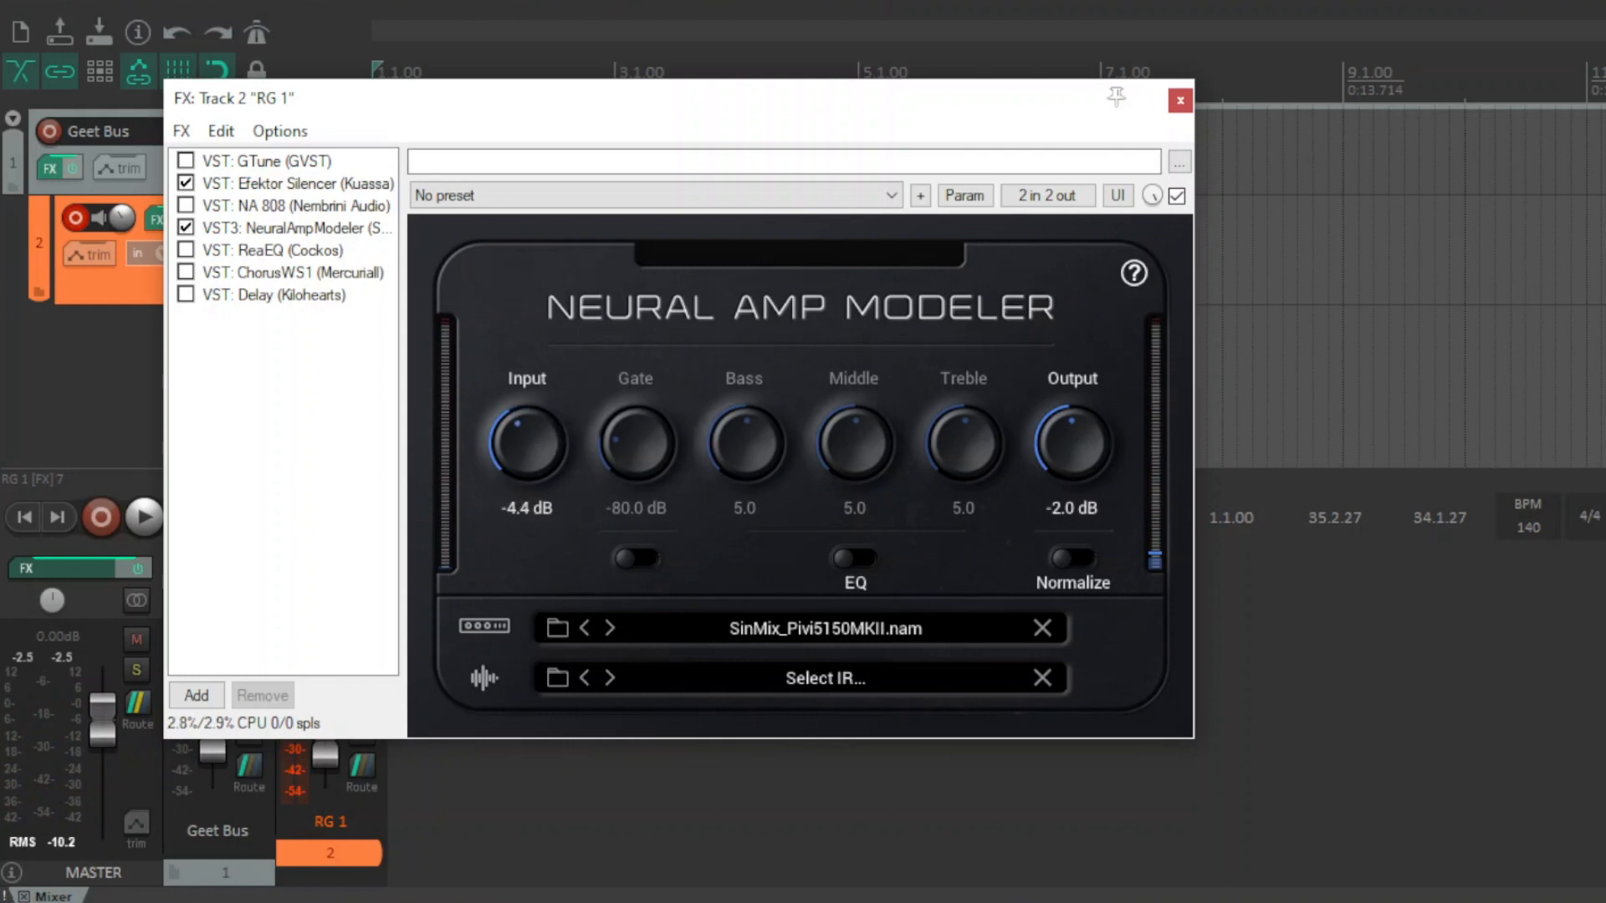
left_click_drag(525, 442, 543, 428)
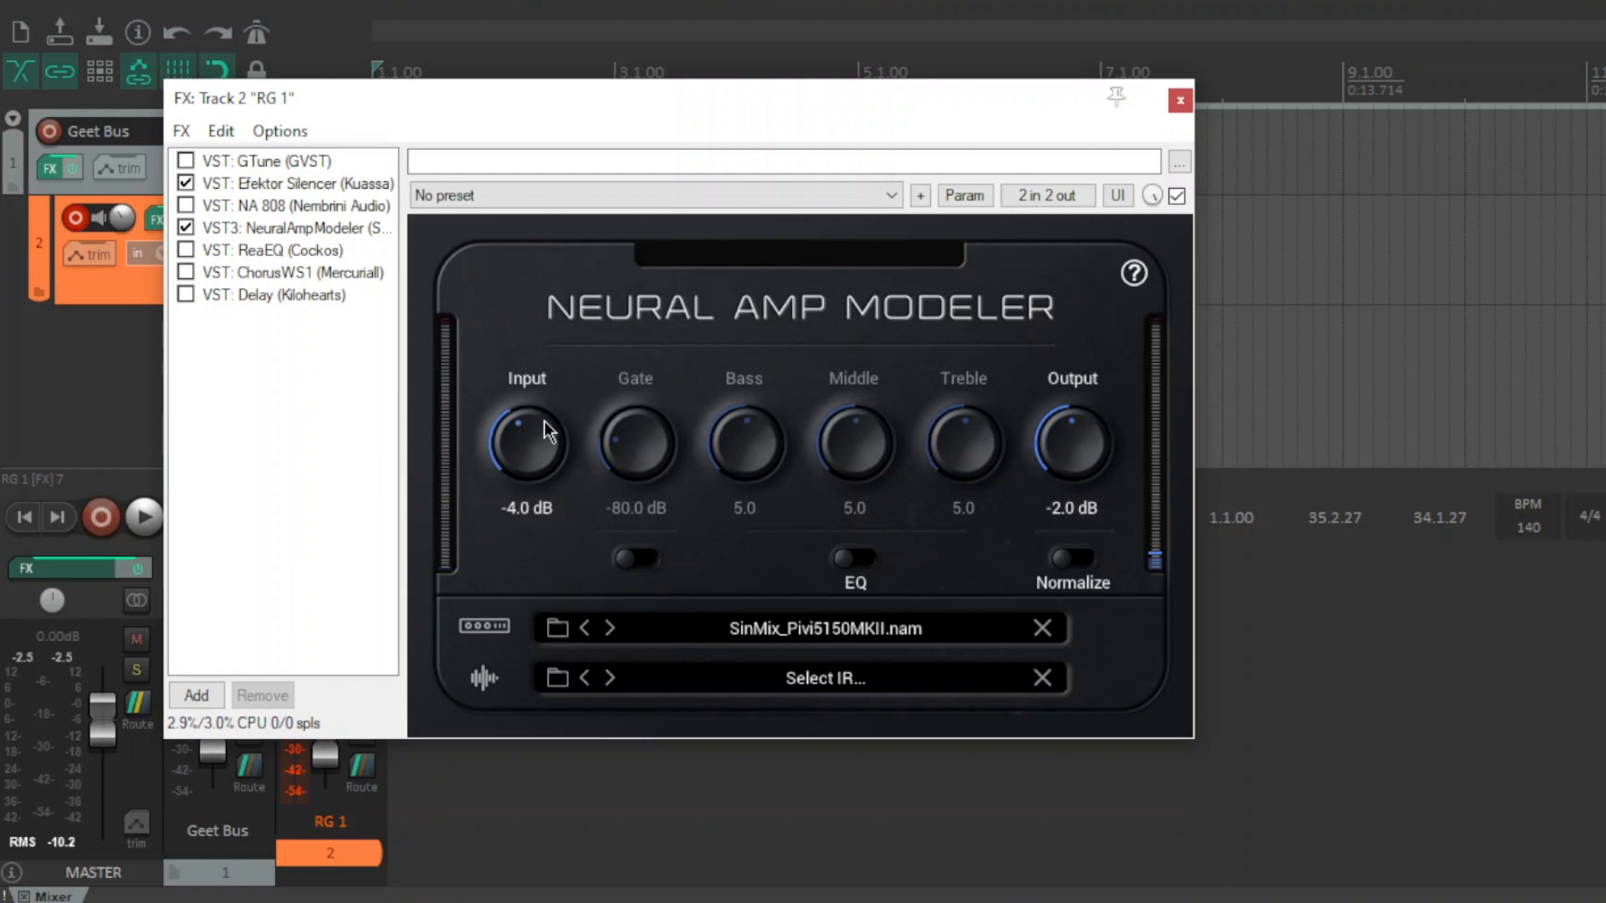
mouse_move(344, 416)
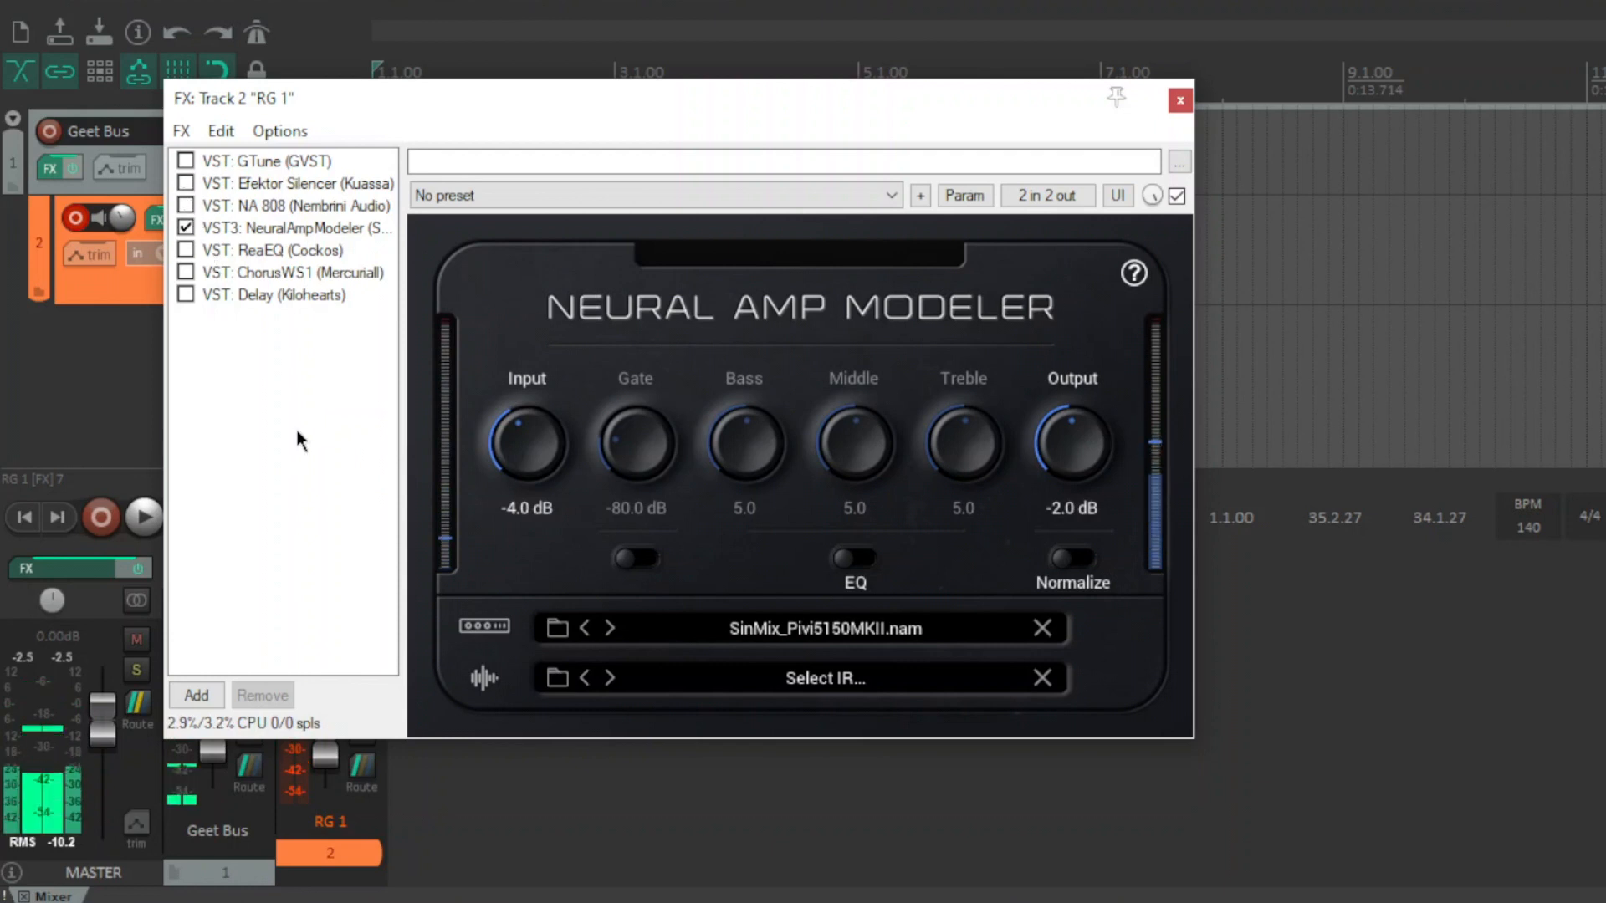
Step: Ride the NAM input knob up to 0 dB, down to -3.4 dB, then fine-tune it
left_click_drag(525, 442, 526, 410)
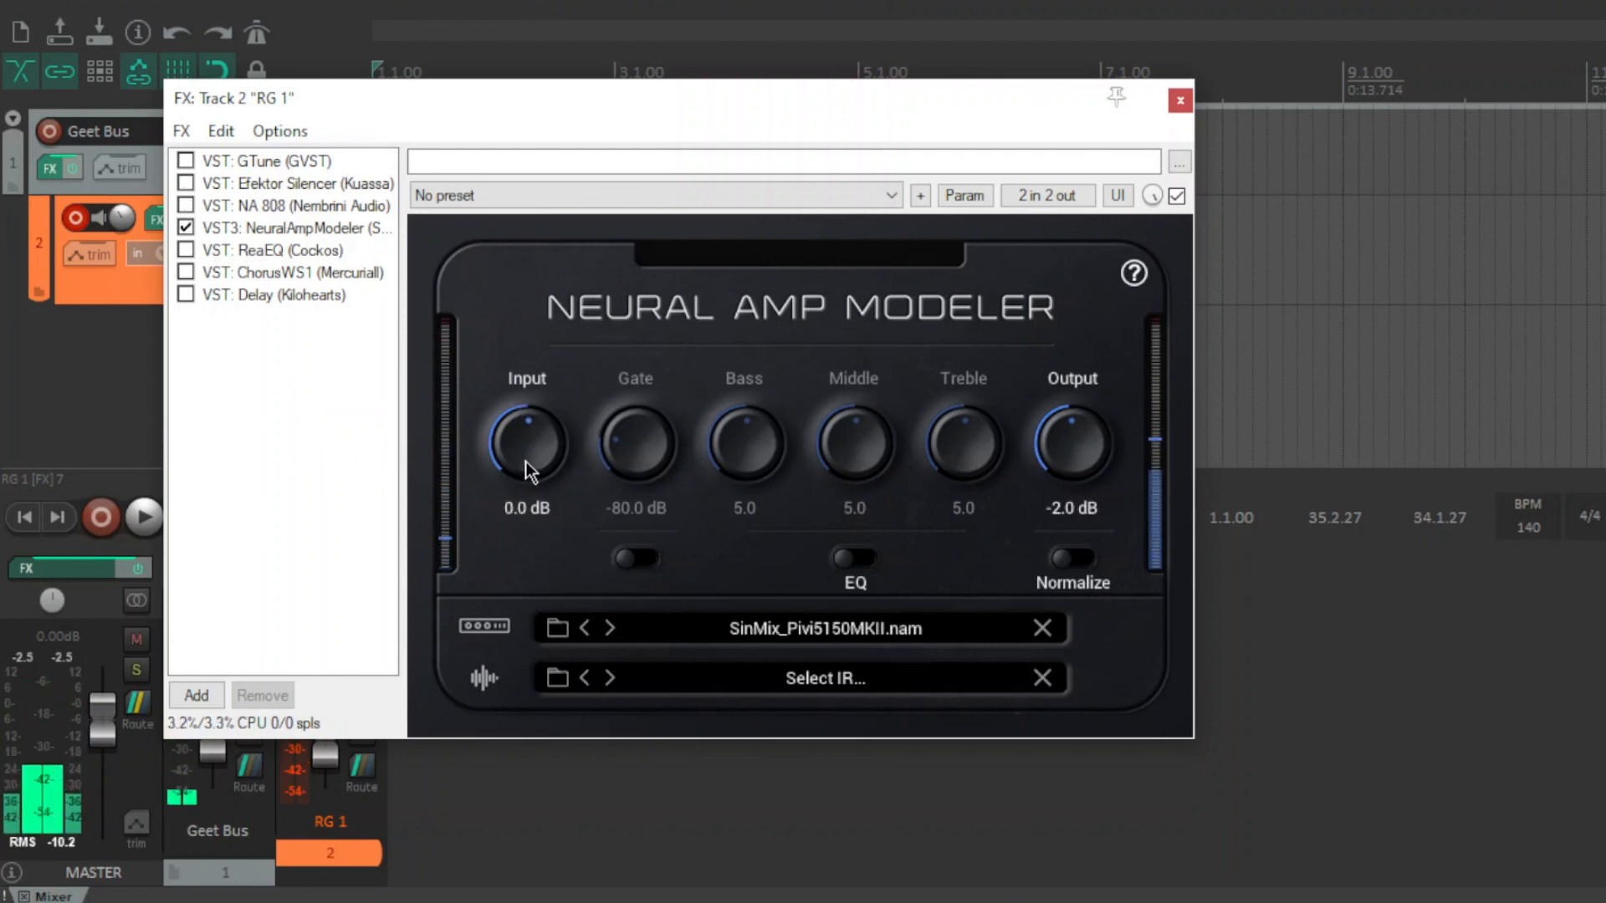
left_click_drag(525, 442, 526, 481)
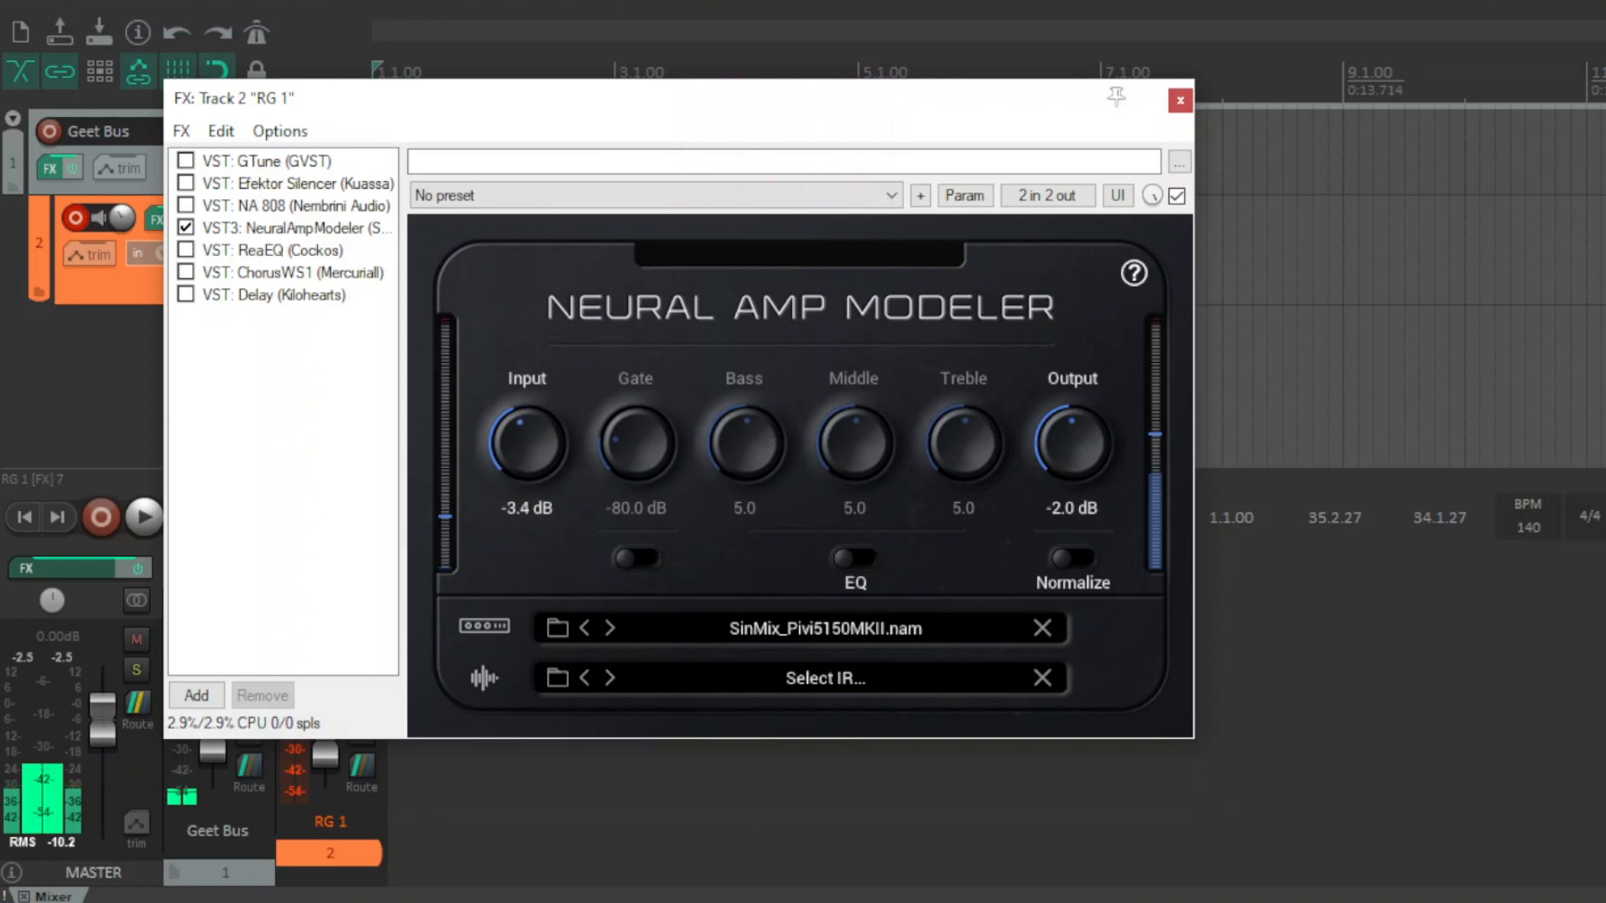
left_click_drag(525, 442, 525, 456)
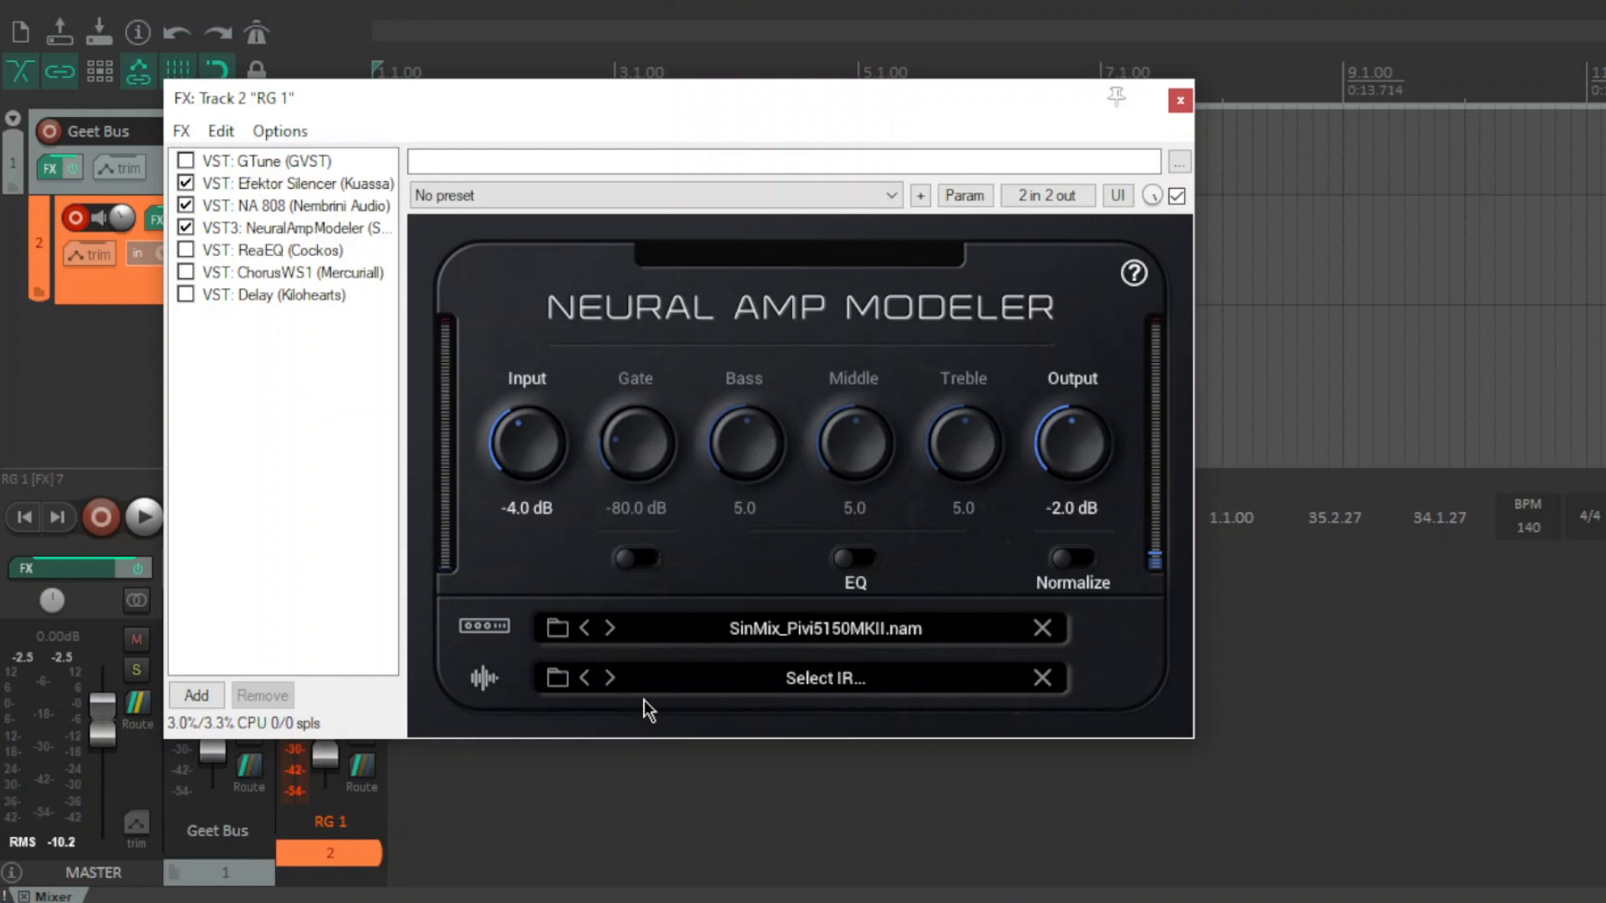
Step: Start choosing a different amp capture from Neural Amp Modeler's model slot
left_click(610, 627)
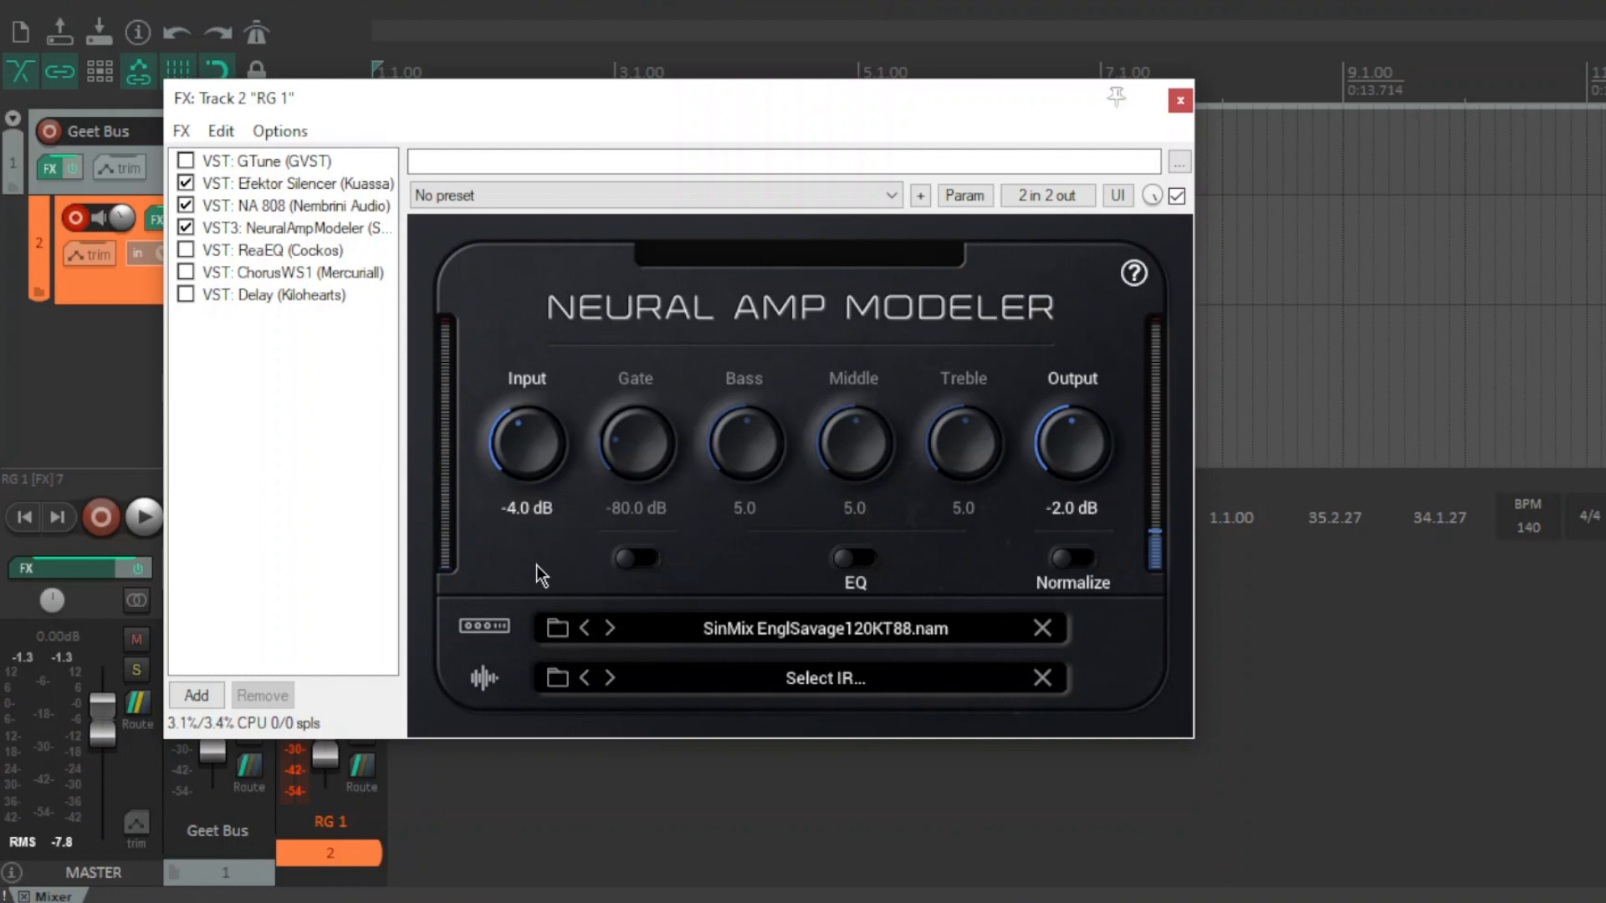
Step: Load the SinMix Soldano SLO100 capture, then switch to SinMix_5153Red
left_click(609, 628)
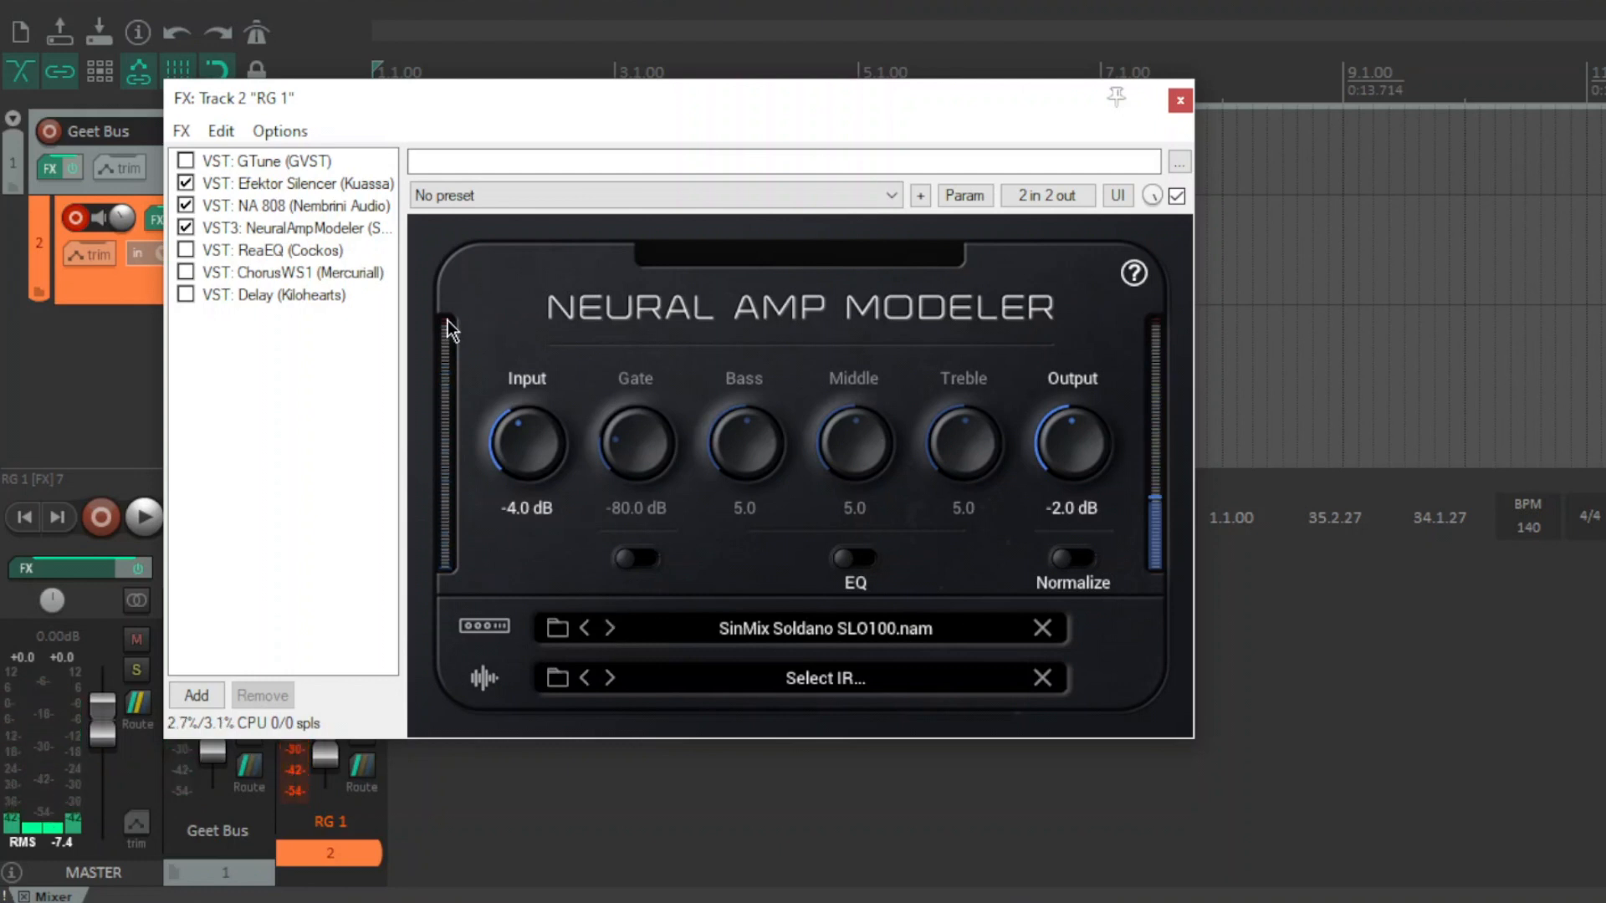
left_click(187, 183)
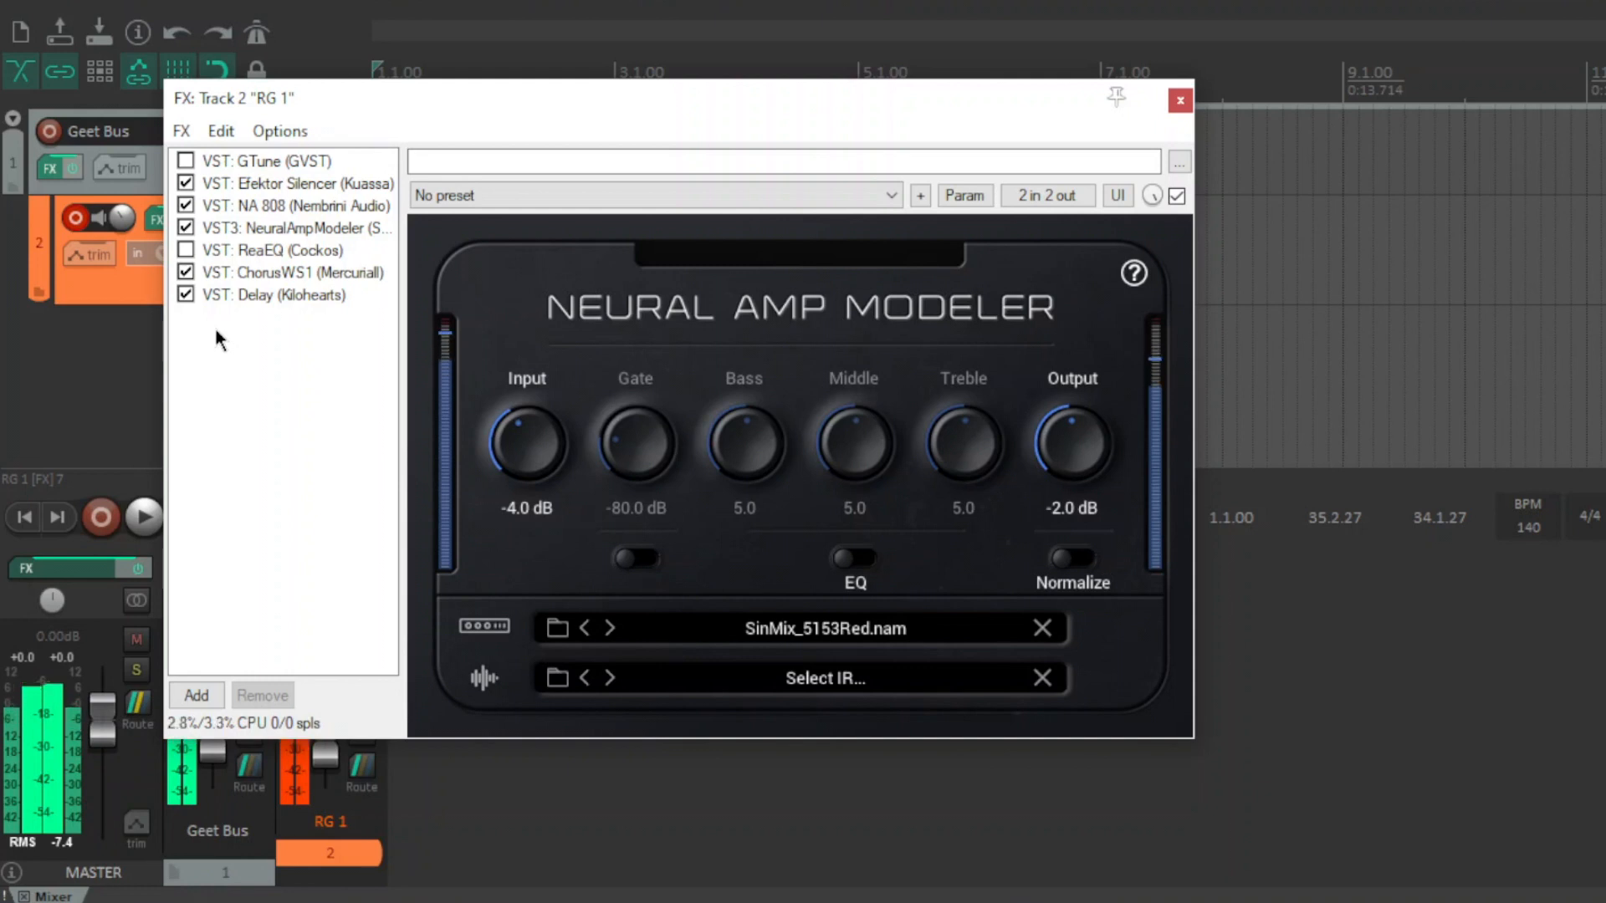
left_click(186, 273)
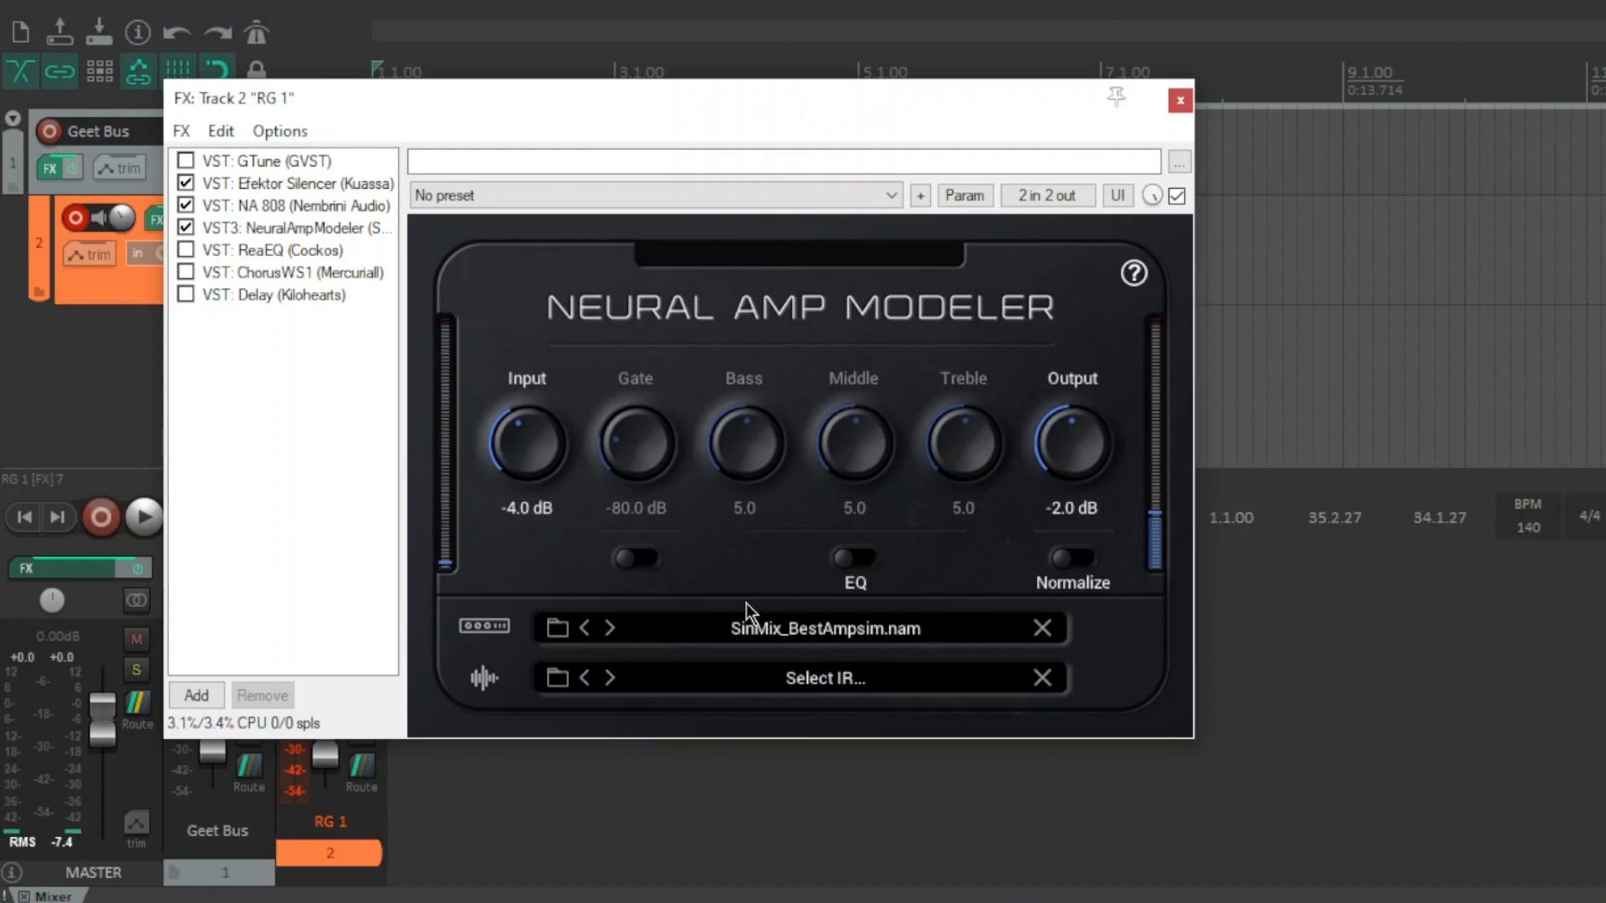
mouse_move(341, 518)
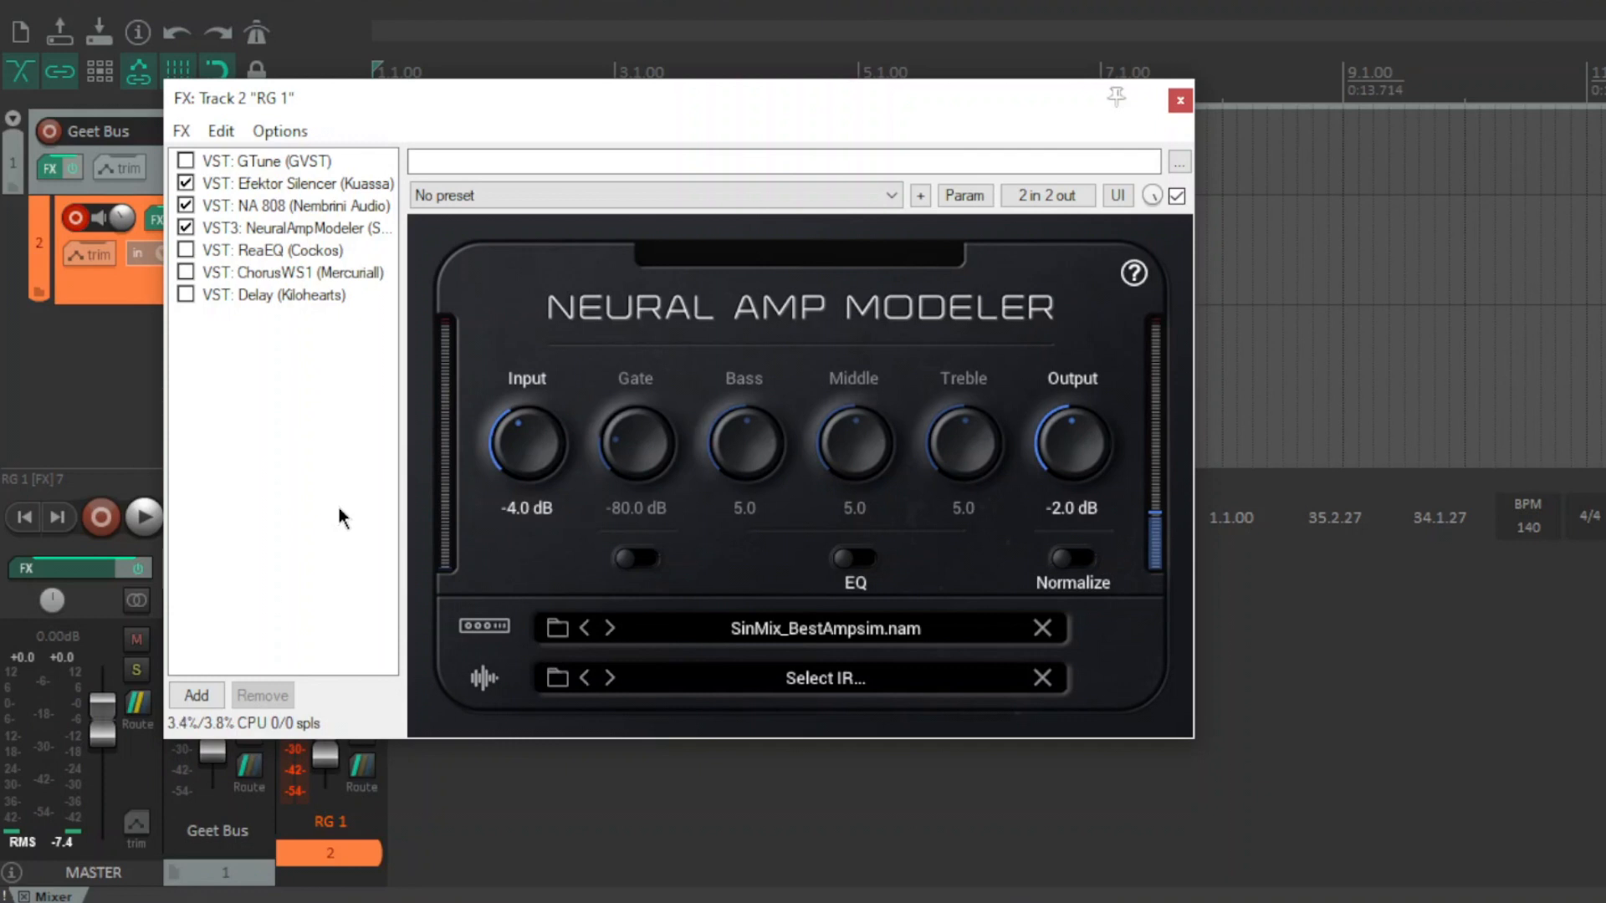
Step: Advance Neural Amp Modeler's model slot to the SinMix_MBDR_RevF1992 capture
left_click(584, 629)
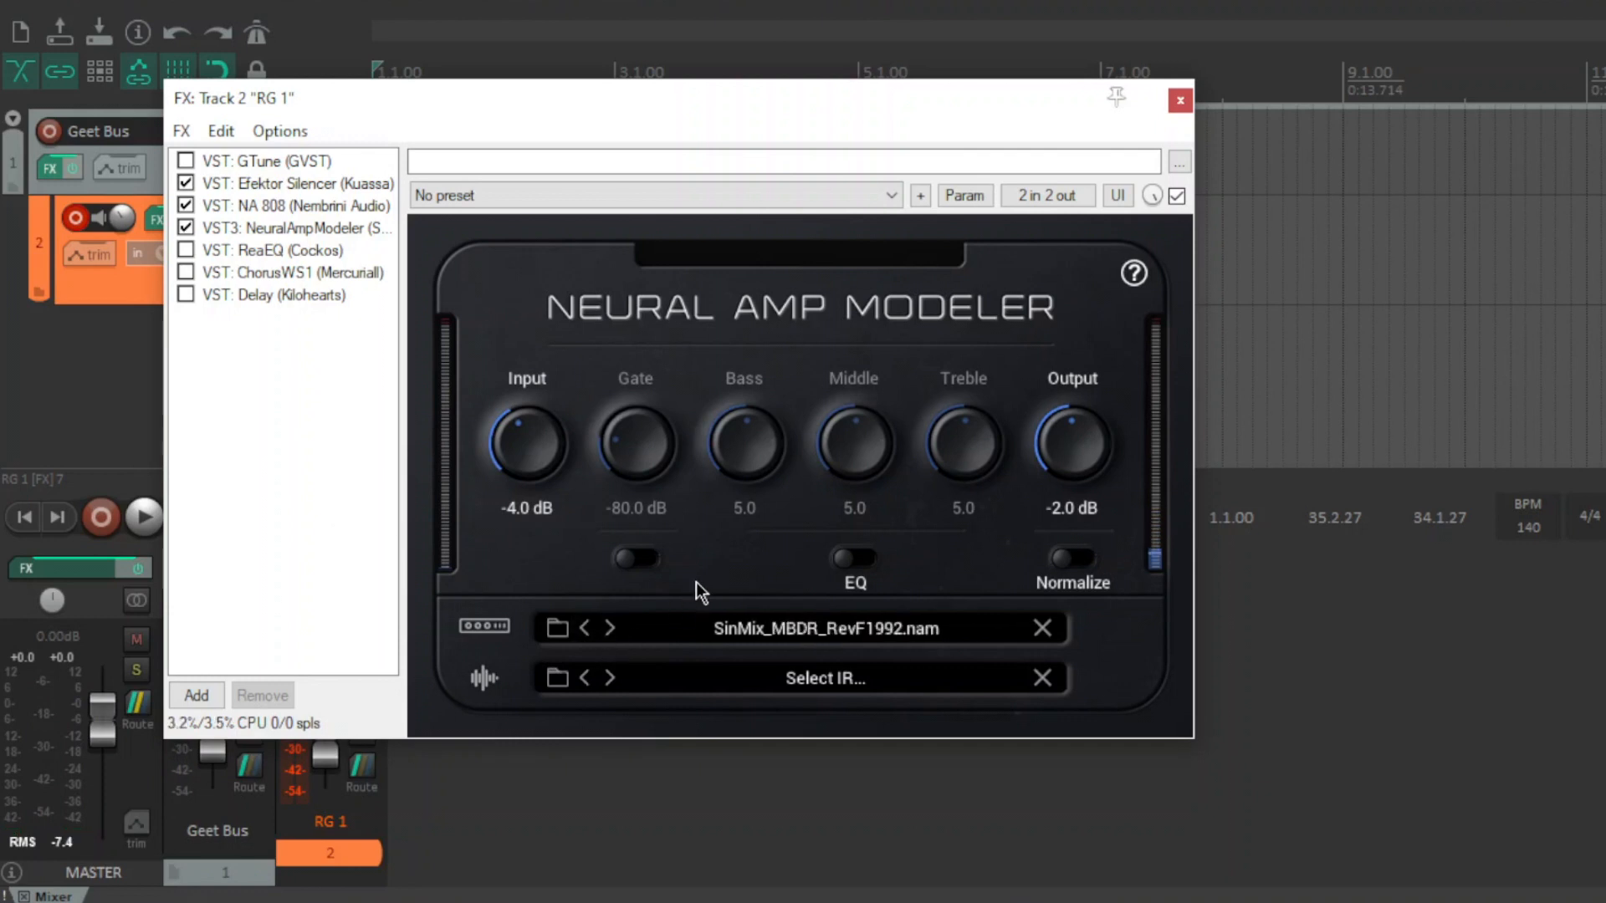
mouse_move(708, 585)
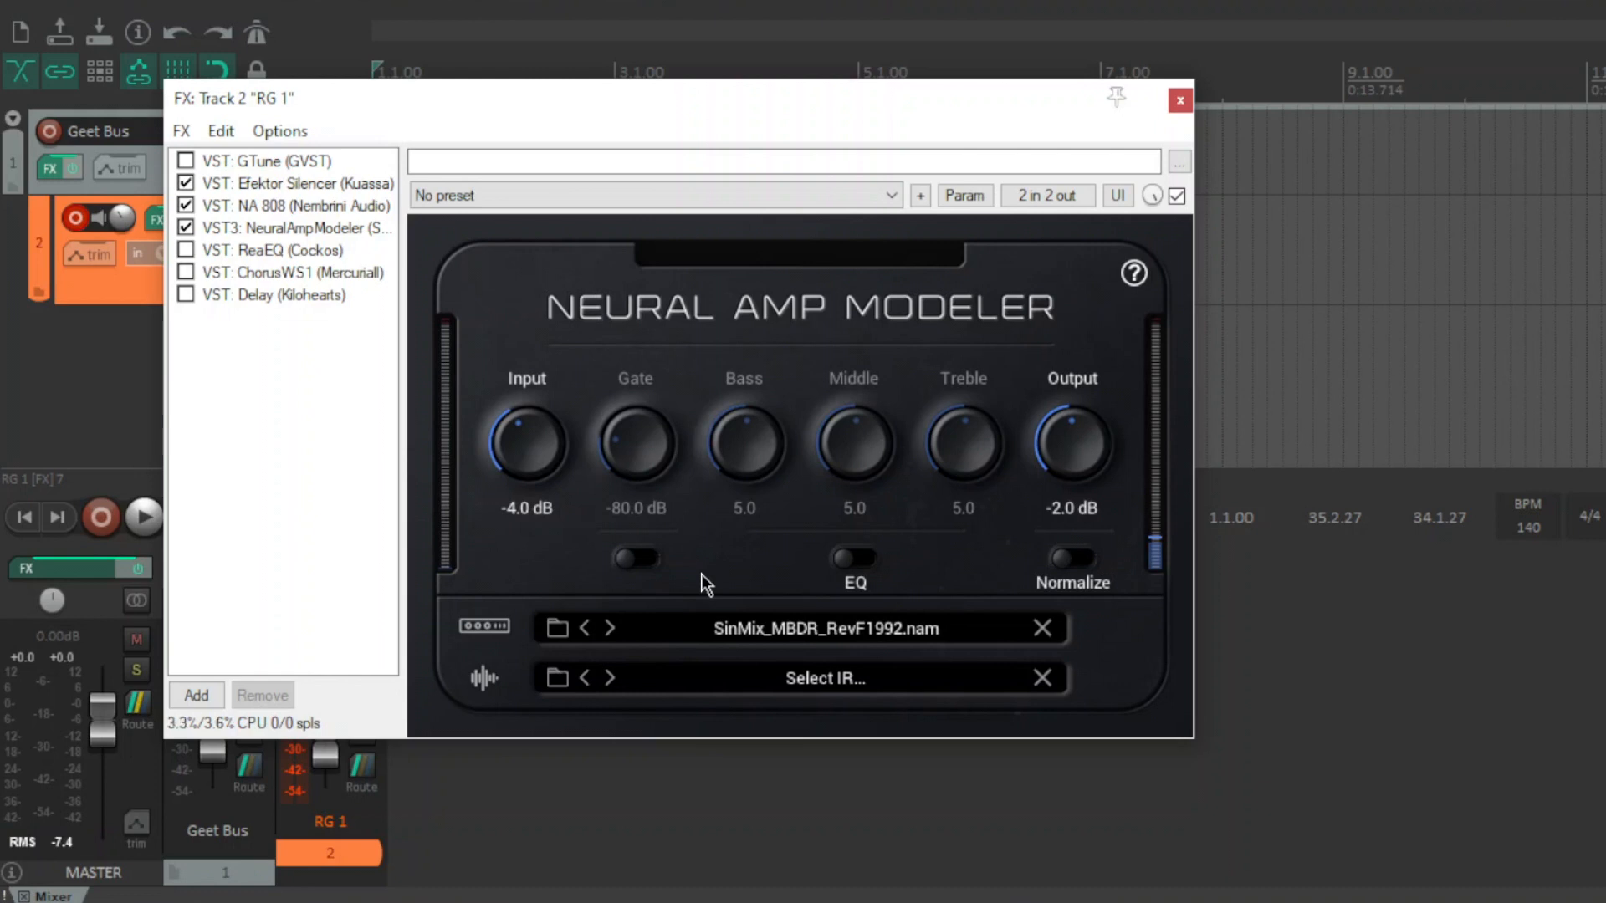